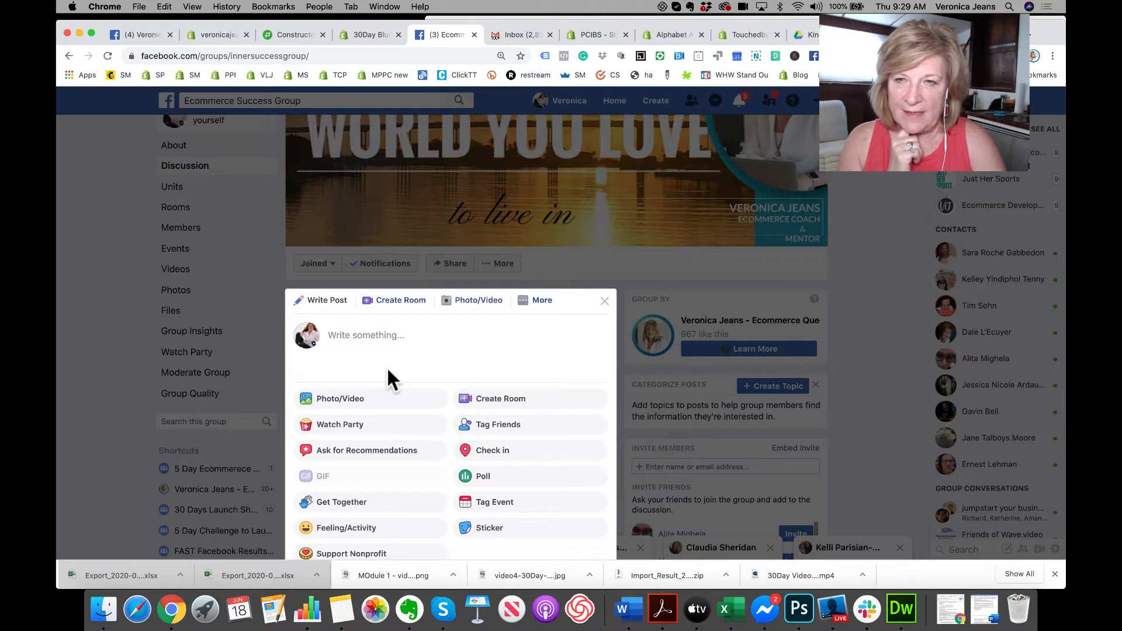
- From the Ecommerce Success Group's More post options, start a Sell Something listing
{"action": "scroll", "scroll_direction": "down", "scroll_amount": 3}
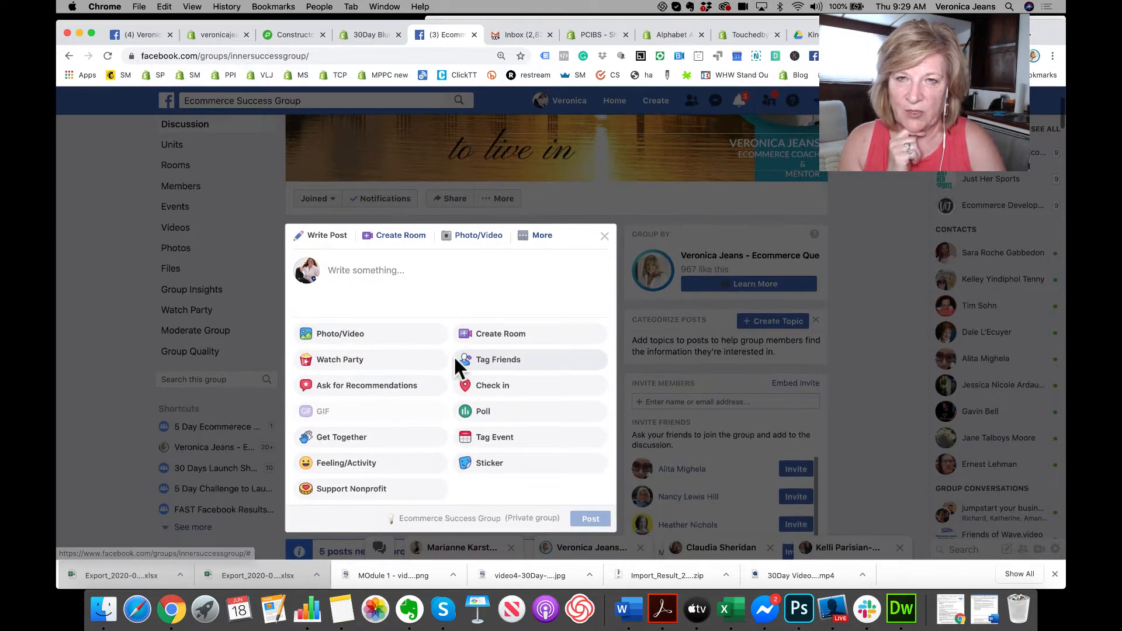
{"action": "left_click", "coordinate": [542, 235]}
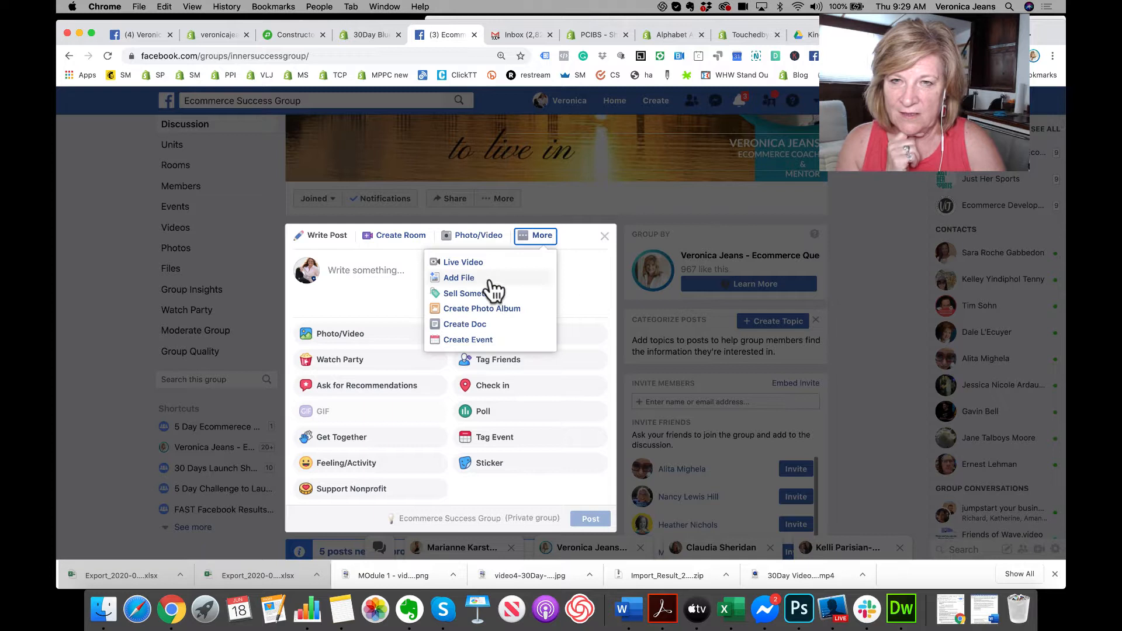
{"action": "left_click", "coordinate": [463, 293]}
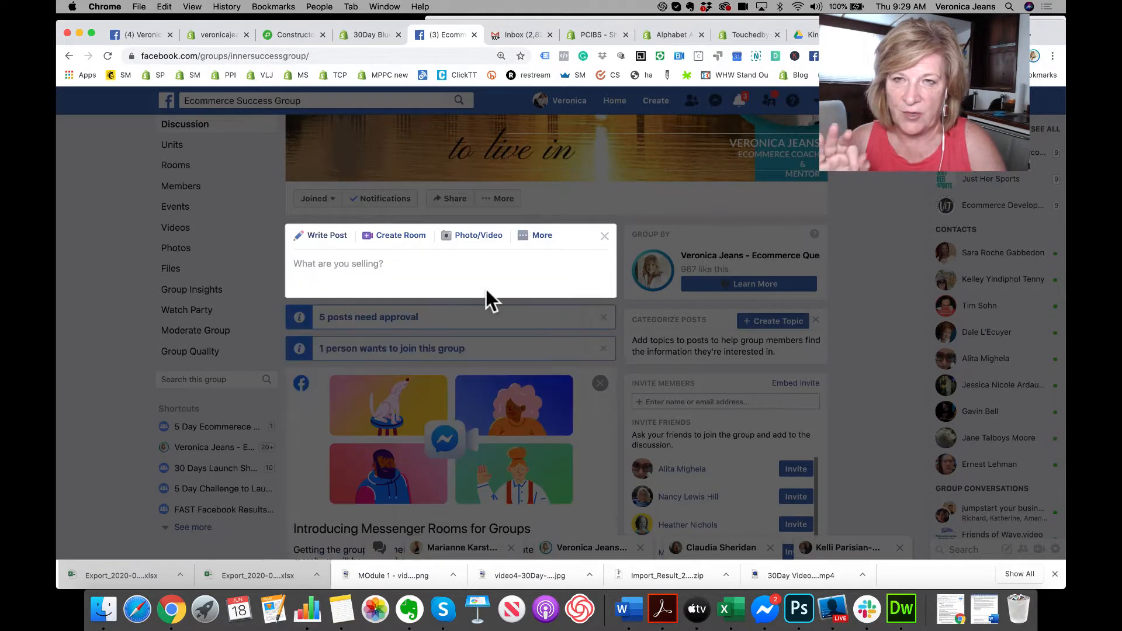
- Enter the title '30-Day Launch Your Shopify Store course' and a $97 price, then view listing-type options
{"action": "left_click", "coordinate": [338, 262]}
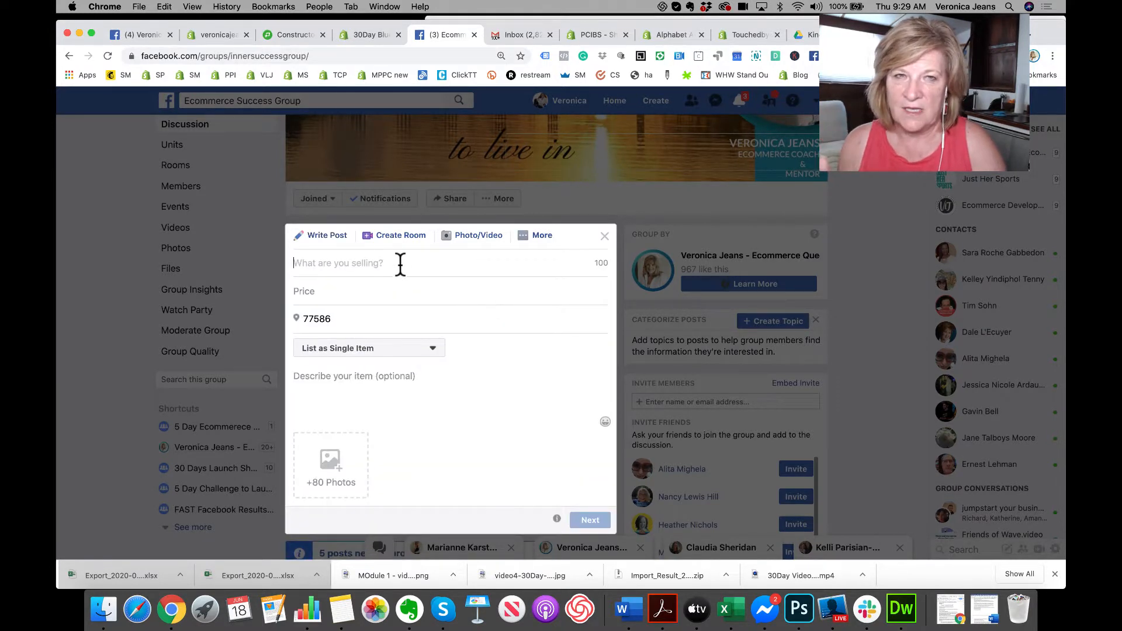
{"action": "type", "text": "3"}
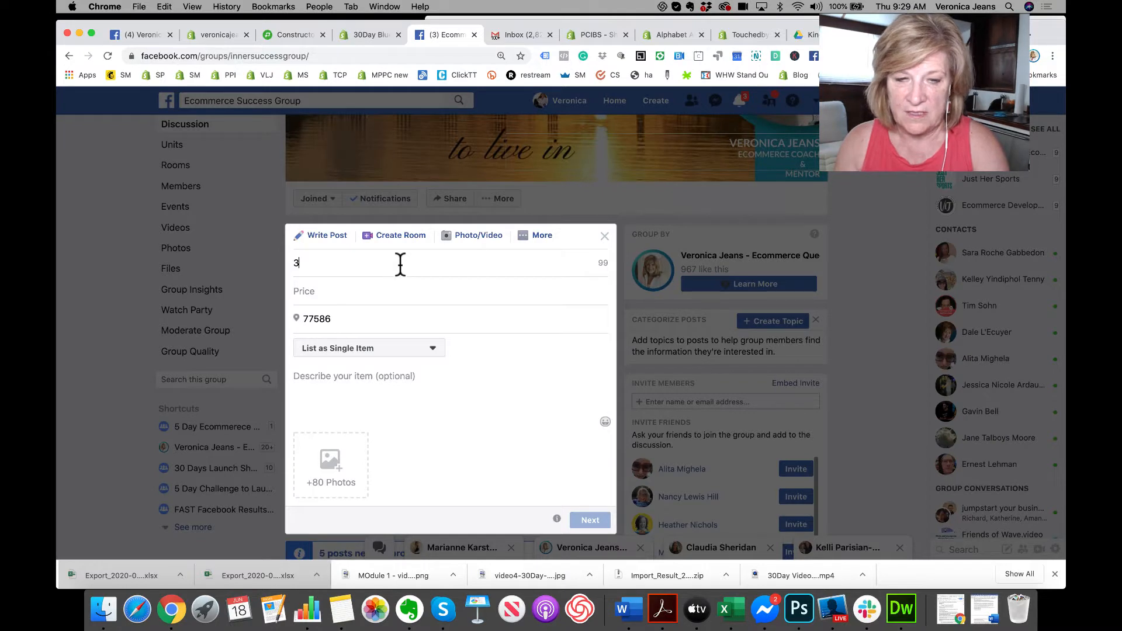
{"action": "type", "text": "0-Day Launch Your Shopify Store"}
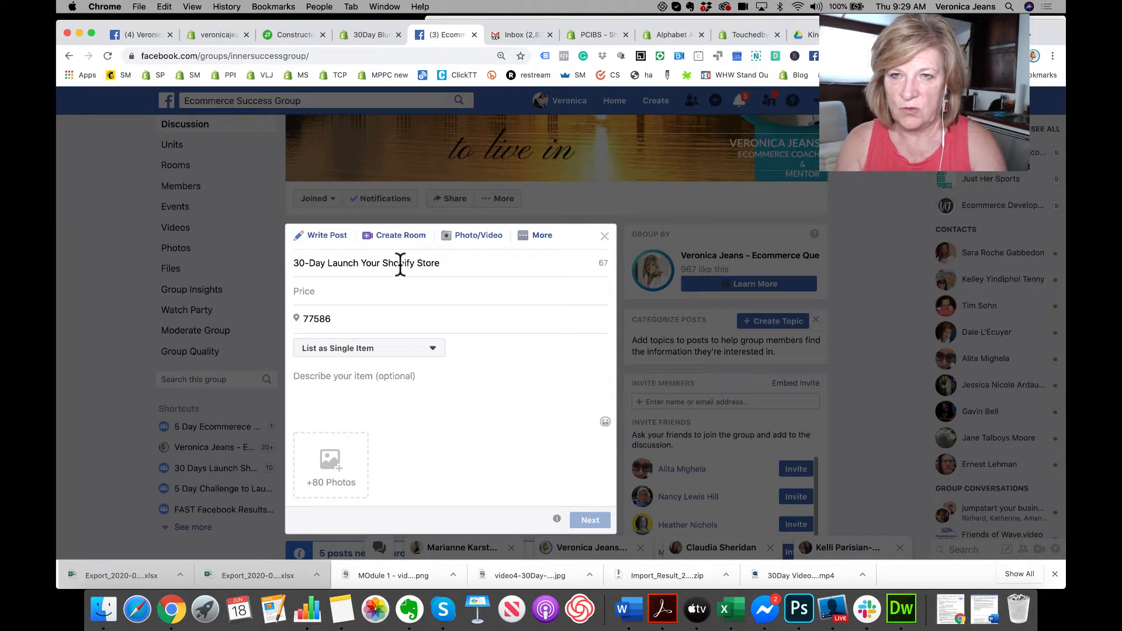
{"action": "type", "text": "course"}
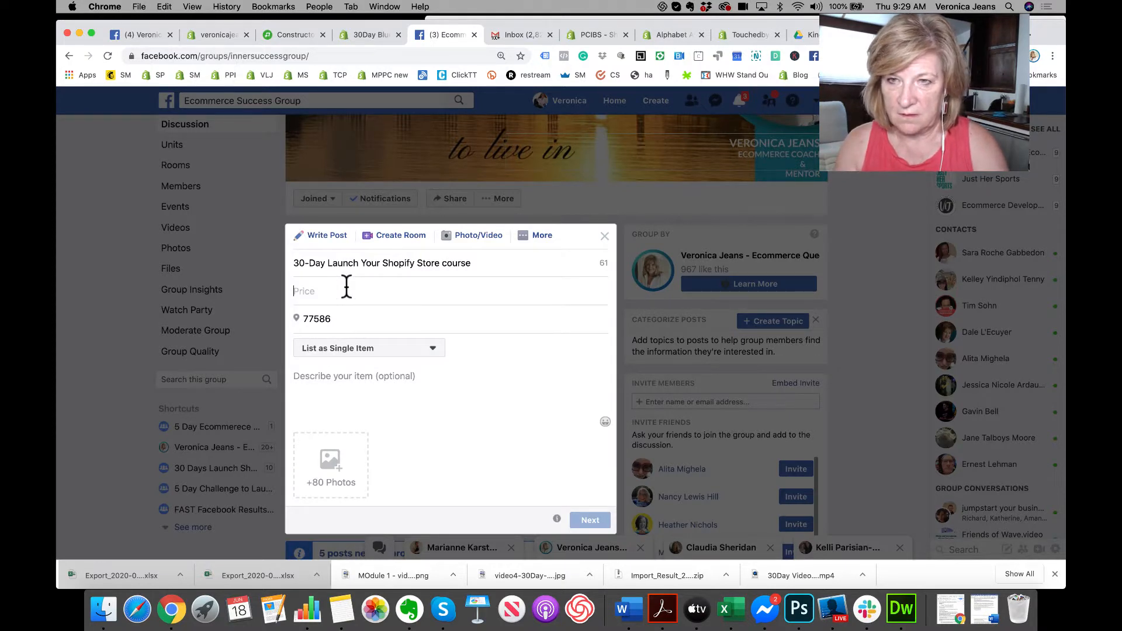
{"action": "type", "text": "$97"}
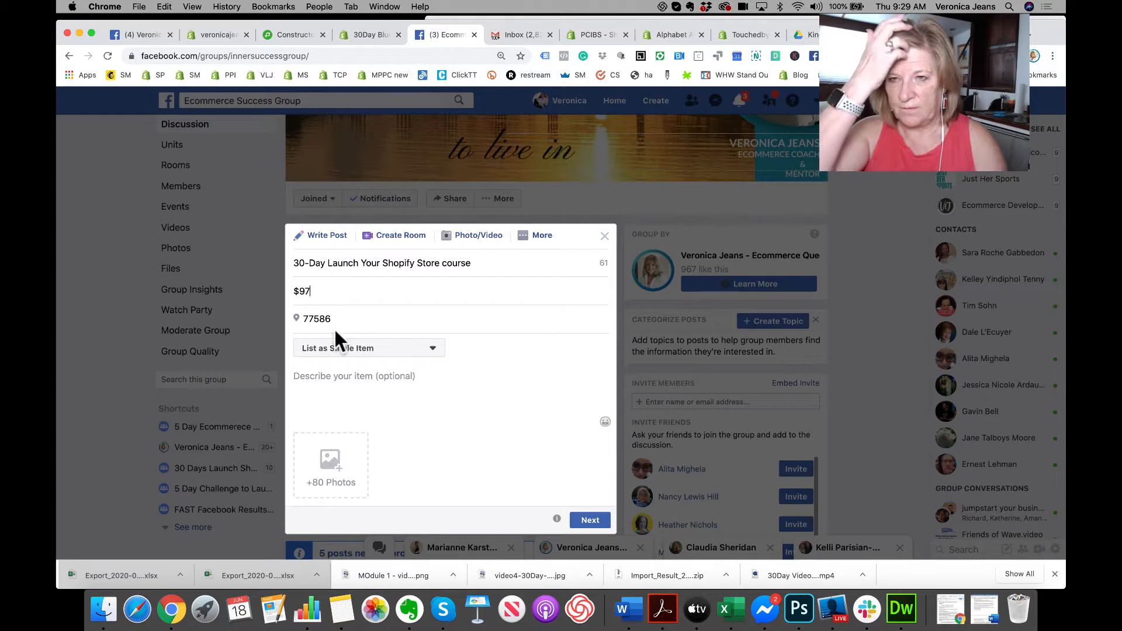
{"action": "left_click", "coordinate": [368, 348]}
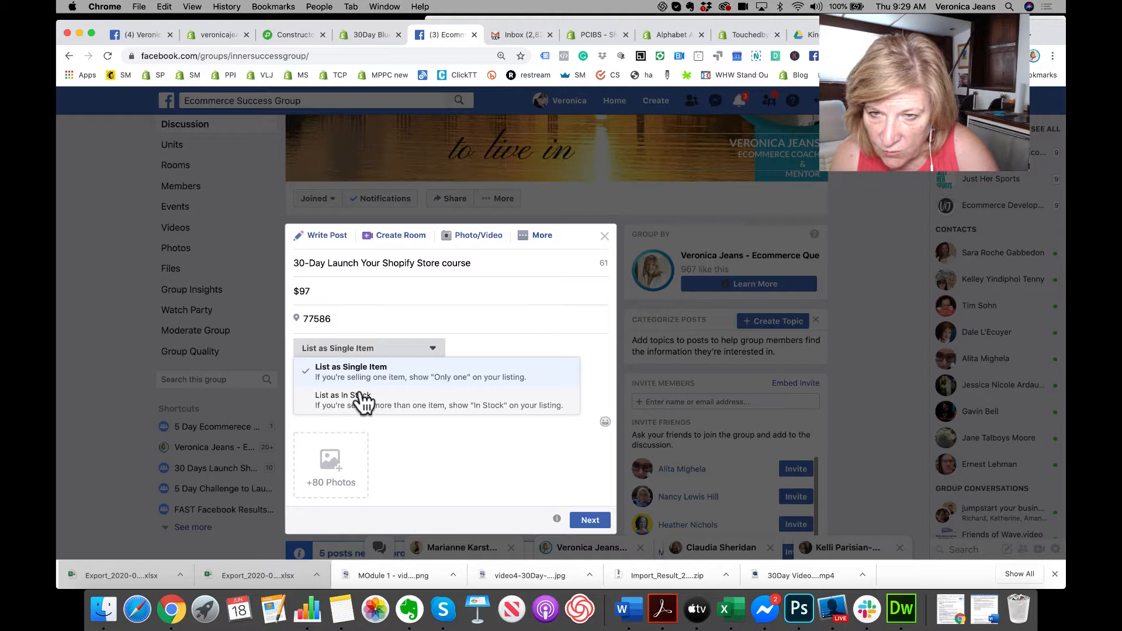
- List as In Stock, add the veronicajeans.com course link as description, then go to Women Helping Women Entrepreneurs
{"action": "left_click", "coordinate": [350, 399]}
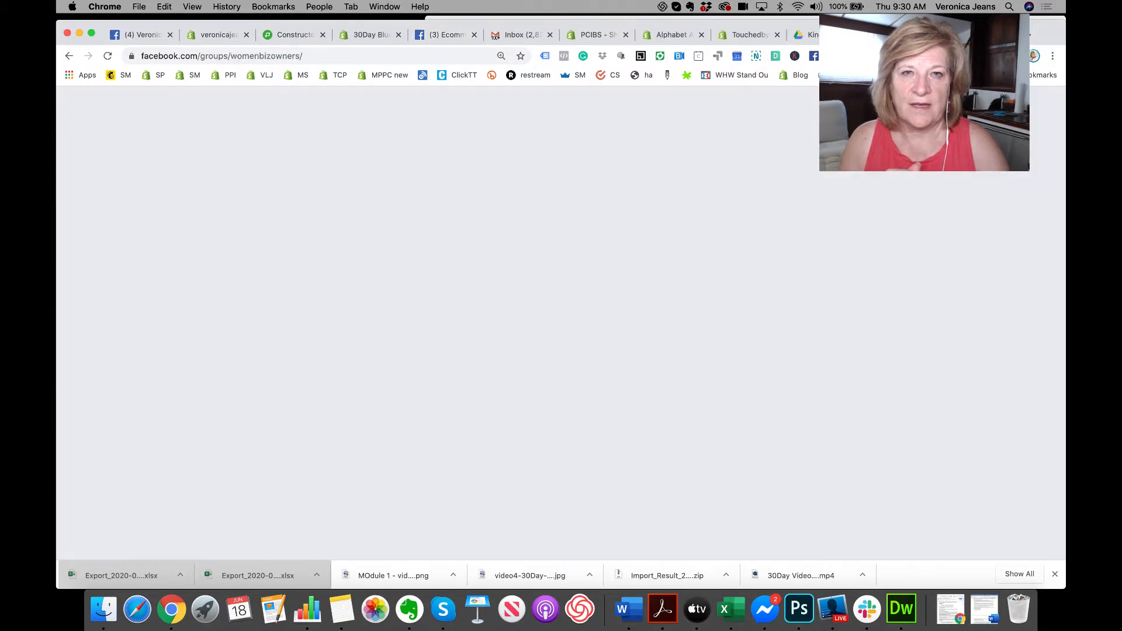
{"action": "mouse_move", "coordinate": [646, 213]}
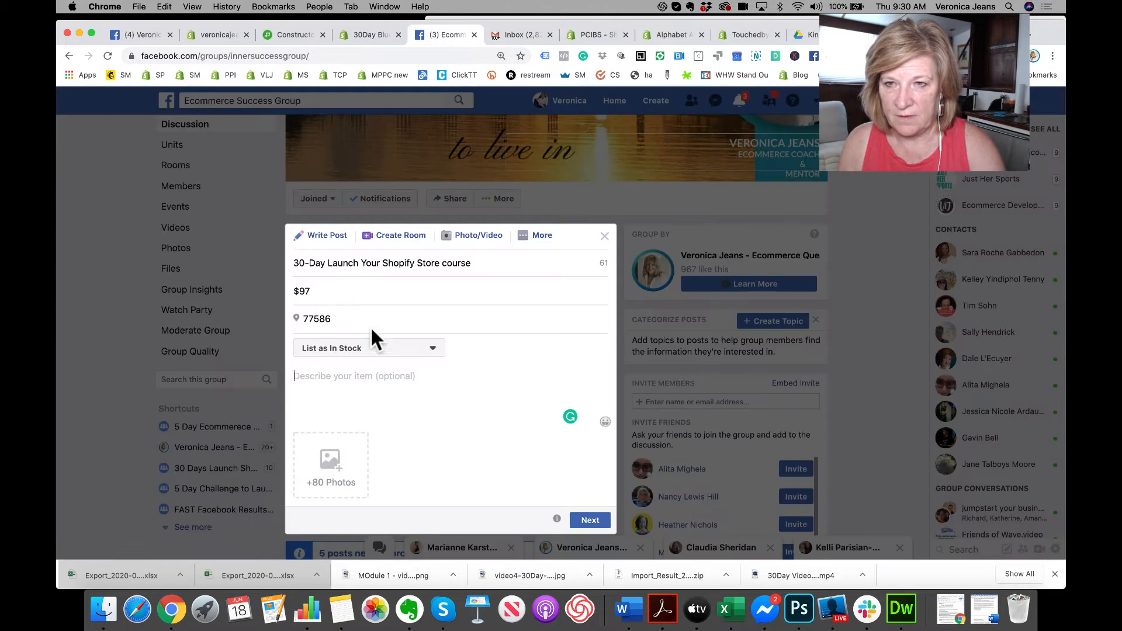
{"action": "type", "text": "https://veronicajeans.com/pages/30day-launch-shopify"}
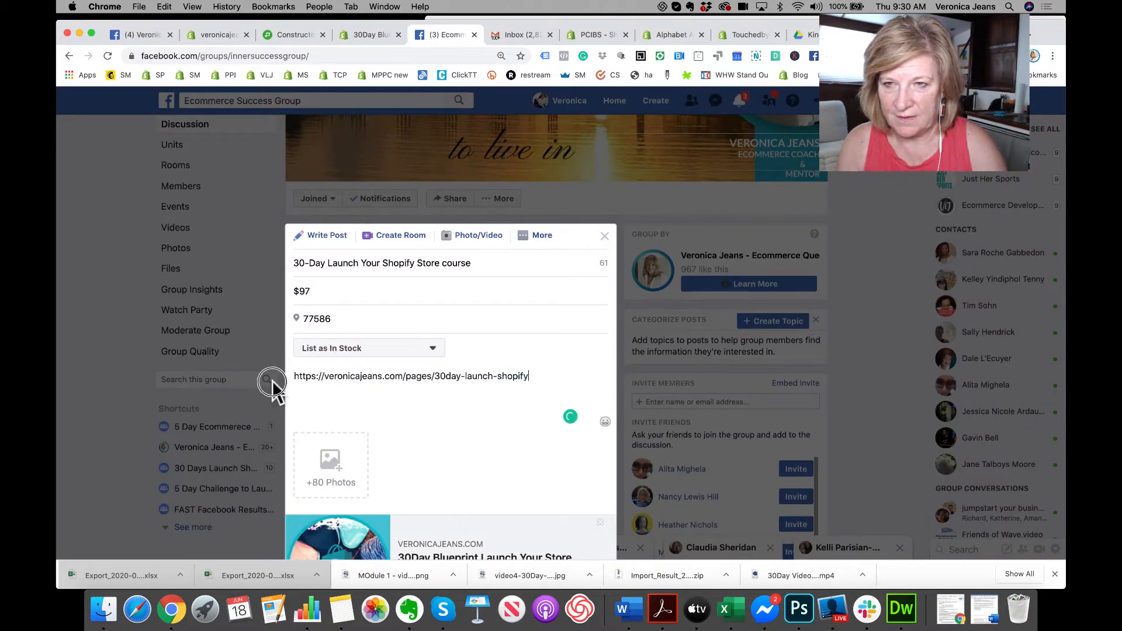
{"action": "triple_click", "coordinate": [410, 375]}
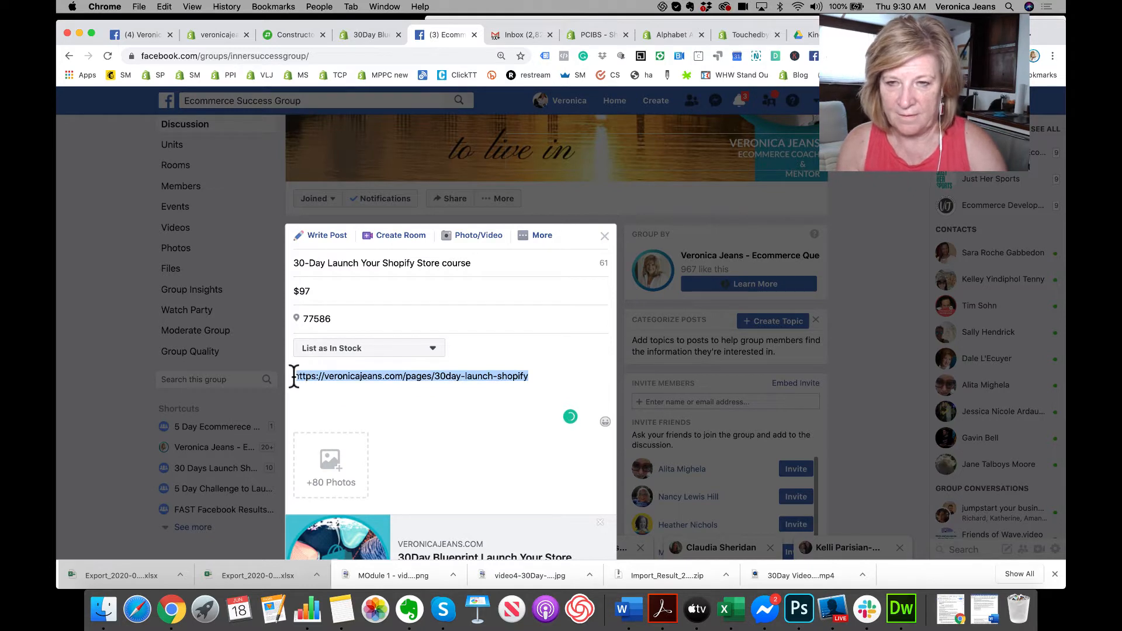
{"action": "left_click", "coordinate": [411, 375]}
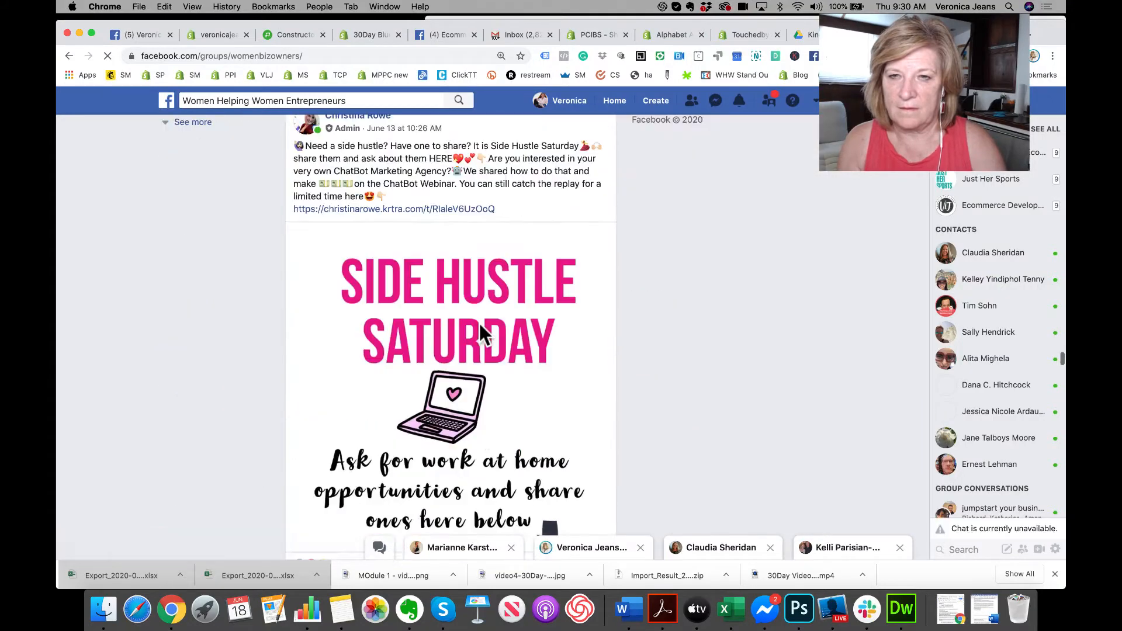
- Scroll through the Women Helping Women Entrepreneurs group feed
{"action": "scroll", "scroll_direction": "down", "scroll_amount": 3}
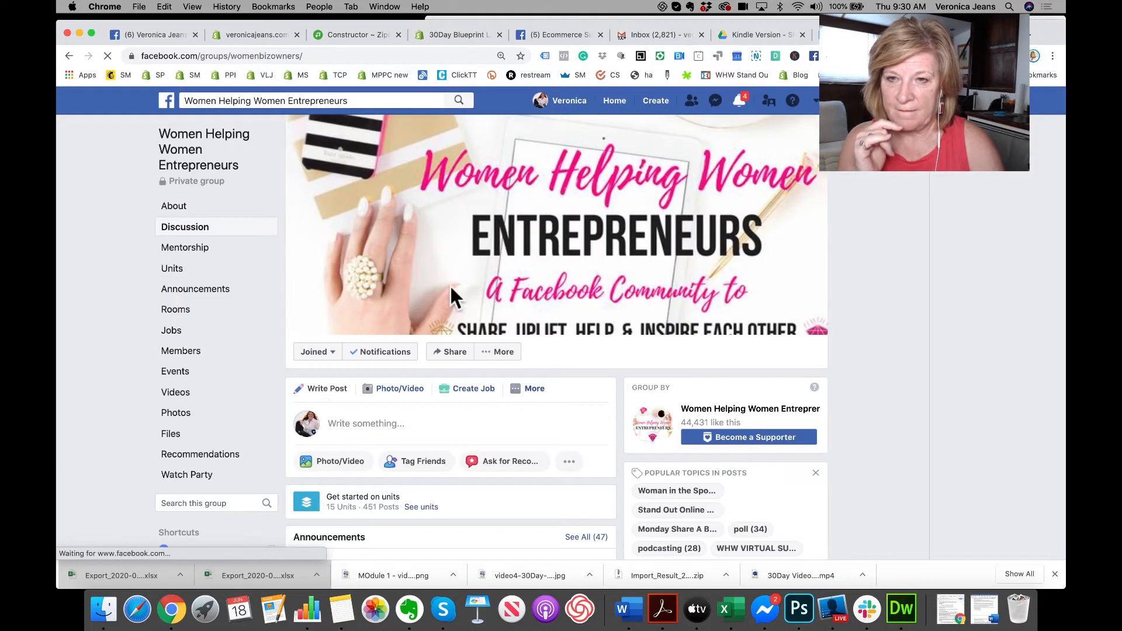
{"action": "scroll", "scroll_direction": "down", "scroll_amount": 3}
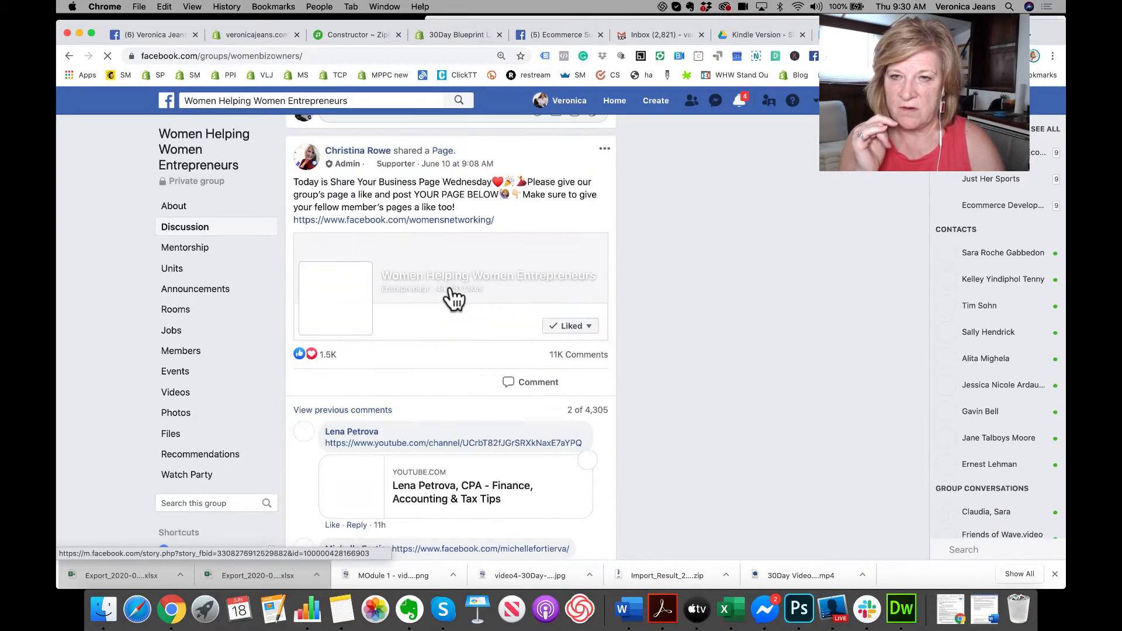
{"action": "scroll", "scroll_direction": "down", "scroll_amount": 3}
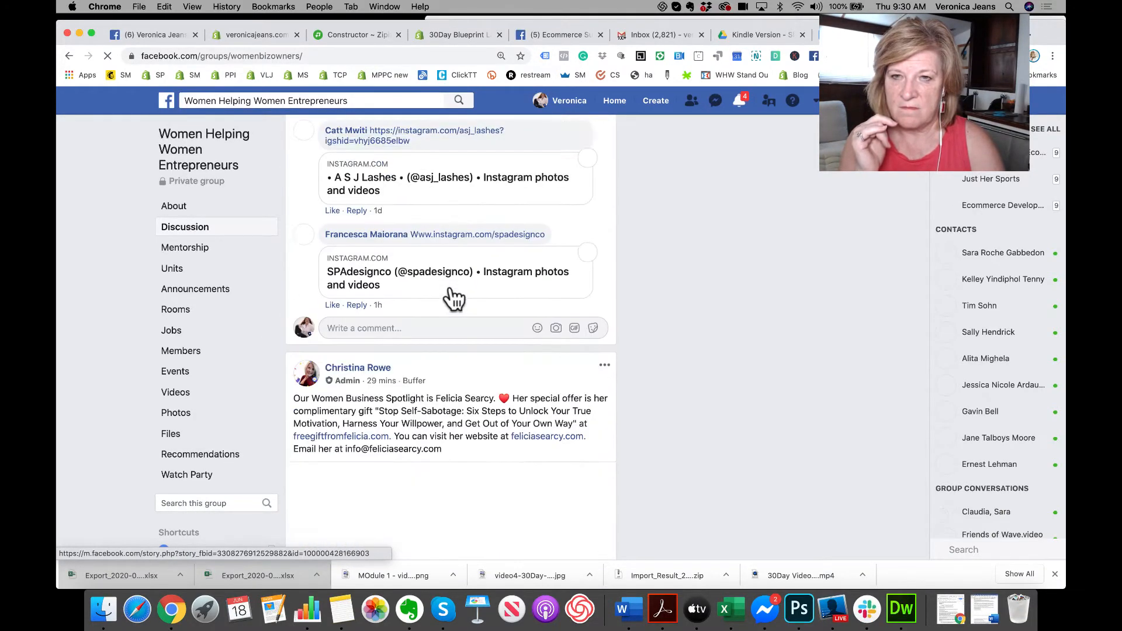
{"action": "scroll", "scroll_direction": "down", "scroll_amount": 3}
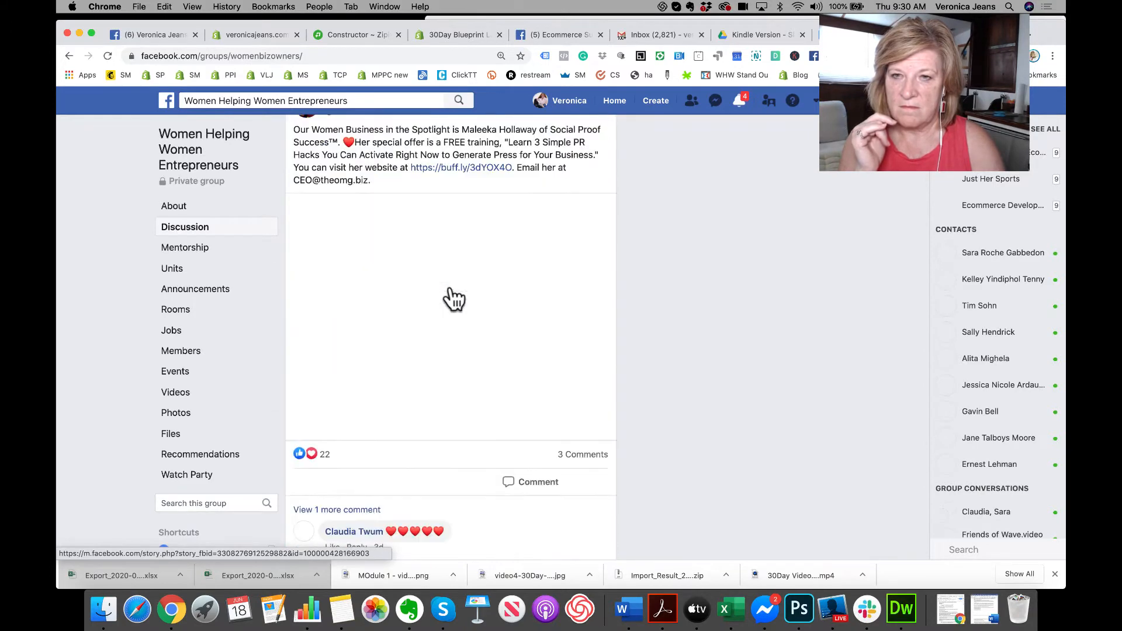
{"action": "scroll", "scroll_direction": "down", "scroll_amount": 3}
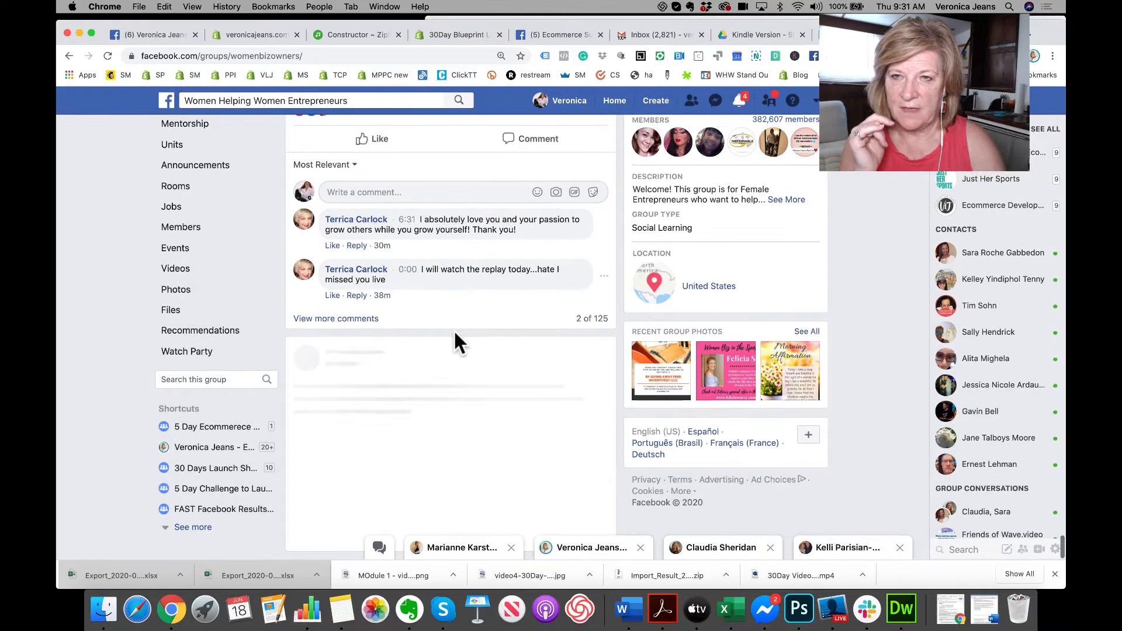
{"action": "scroll", "scroll_direction": "down", "scroll_amount": 3}
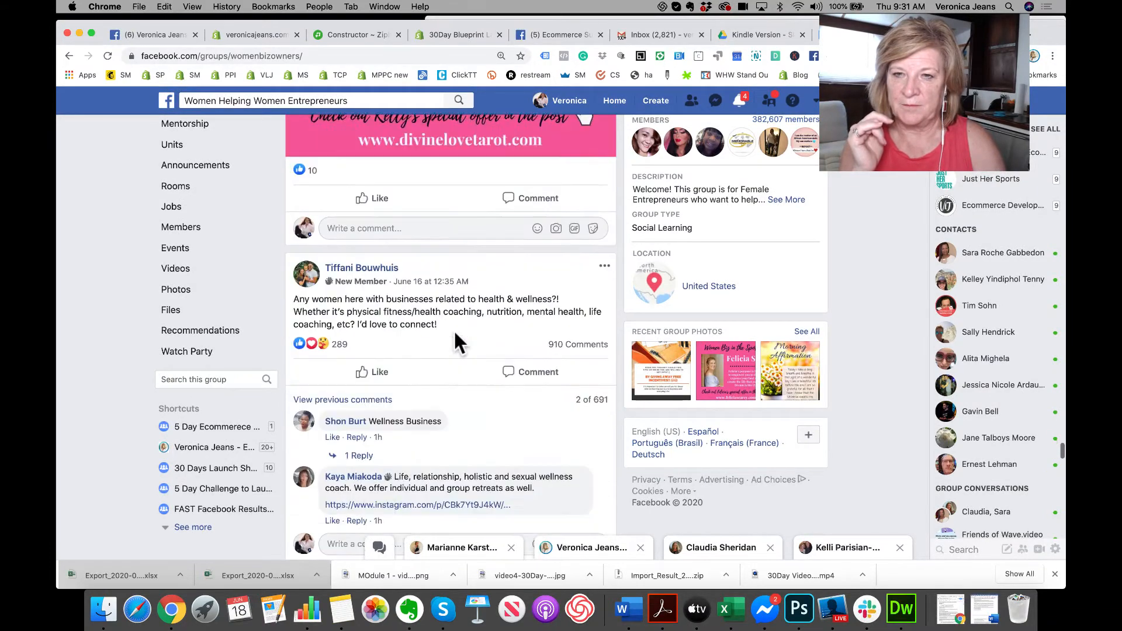
{"action": "scroll", "scroll_direction": "down", "scroll_amount": 3}
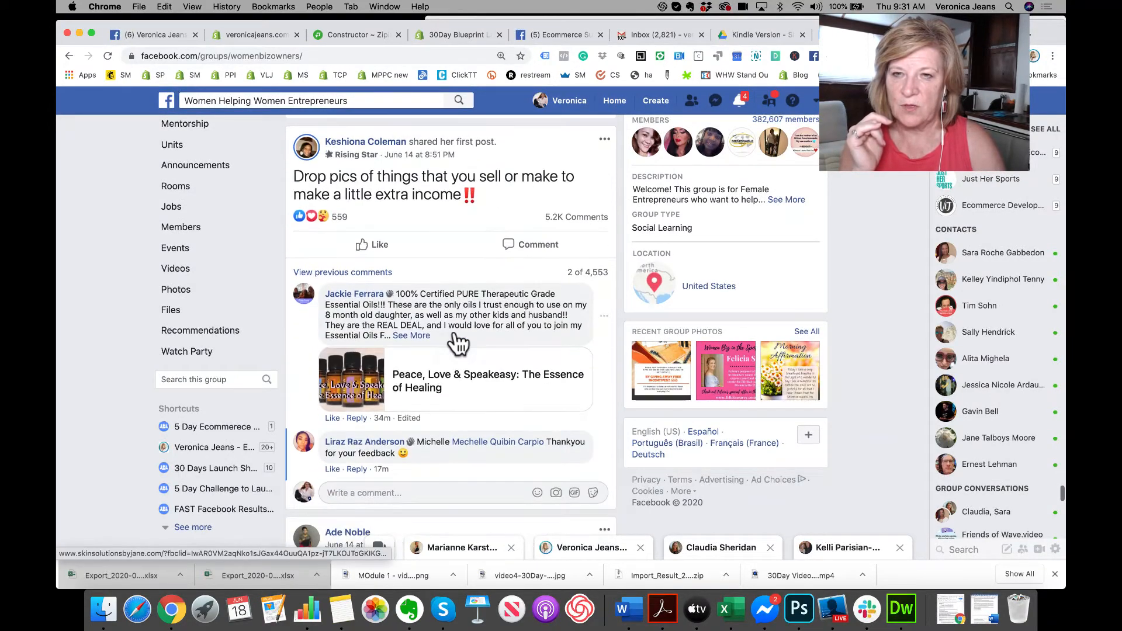
{"action": "scroll", "scroll_direction": "down", "scroll_amount": 3}
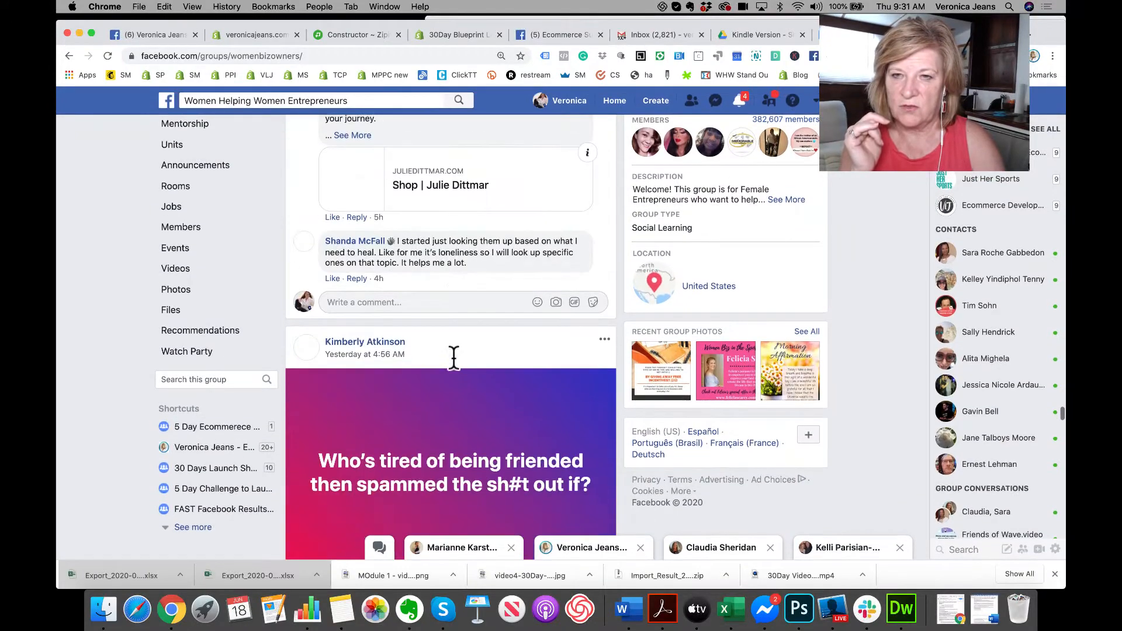
{"action": "scroll", "scroll_direction": "down", "scroll_amount": 3}
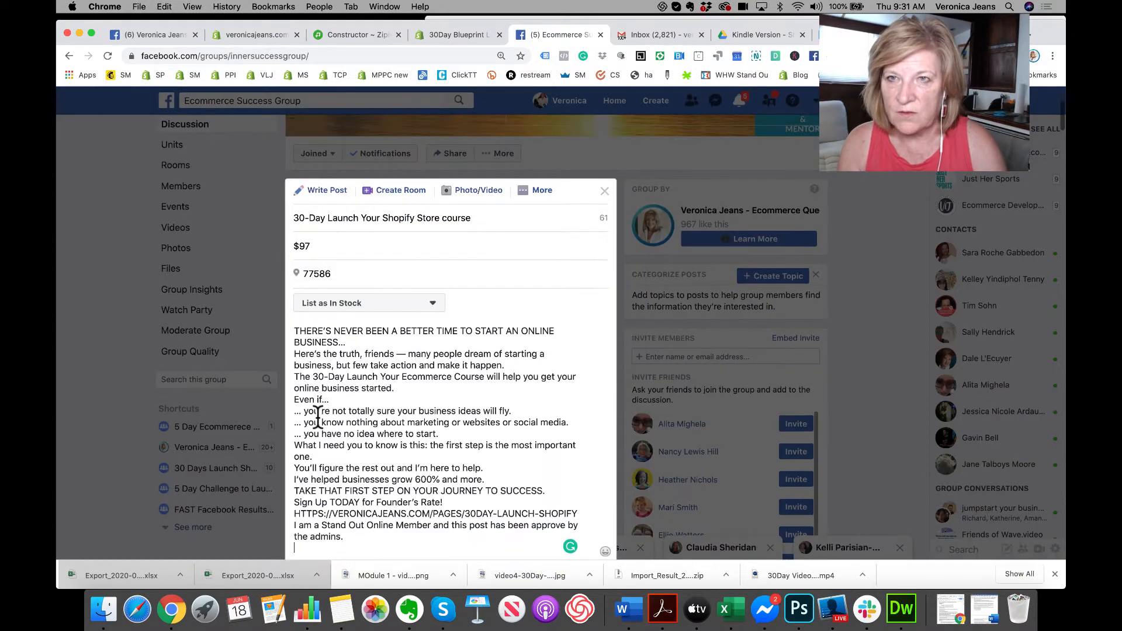
- View the course page in Zipify and the live 30Day Blueprint page, then return to the group
{"action": "left_click", "coordinate": [356, 35]}
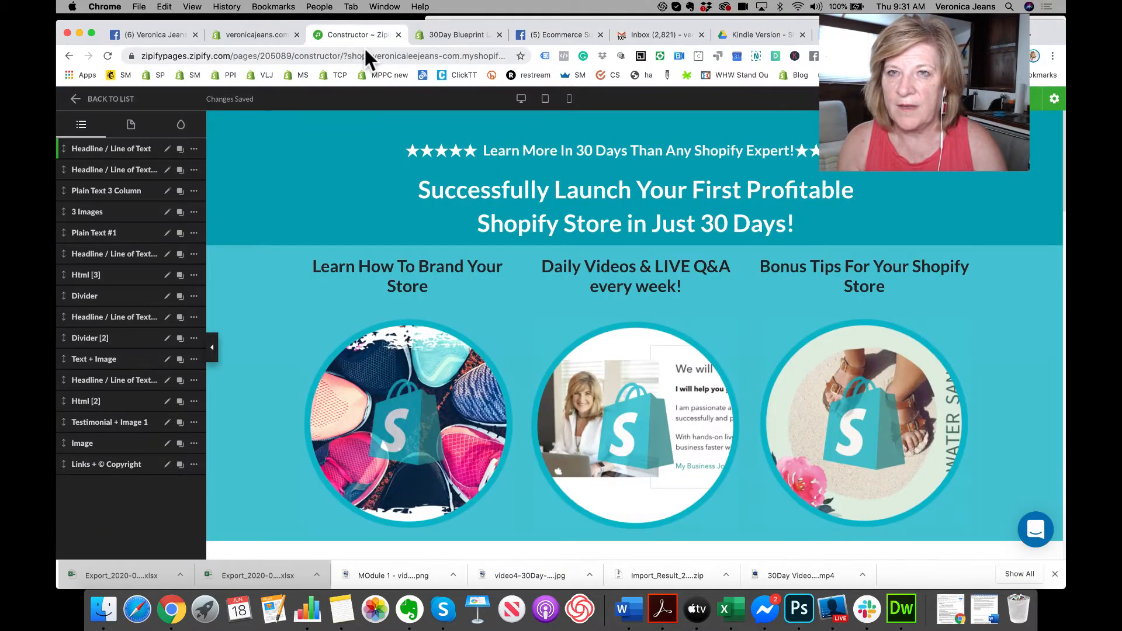
{"action": "left_click", "coordinate": [458, 34]}
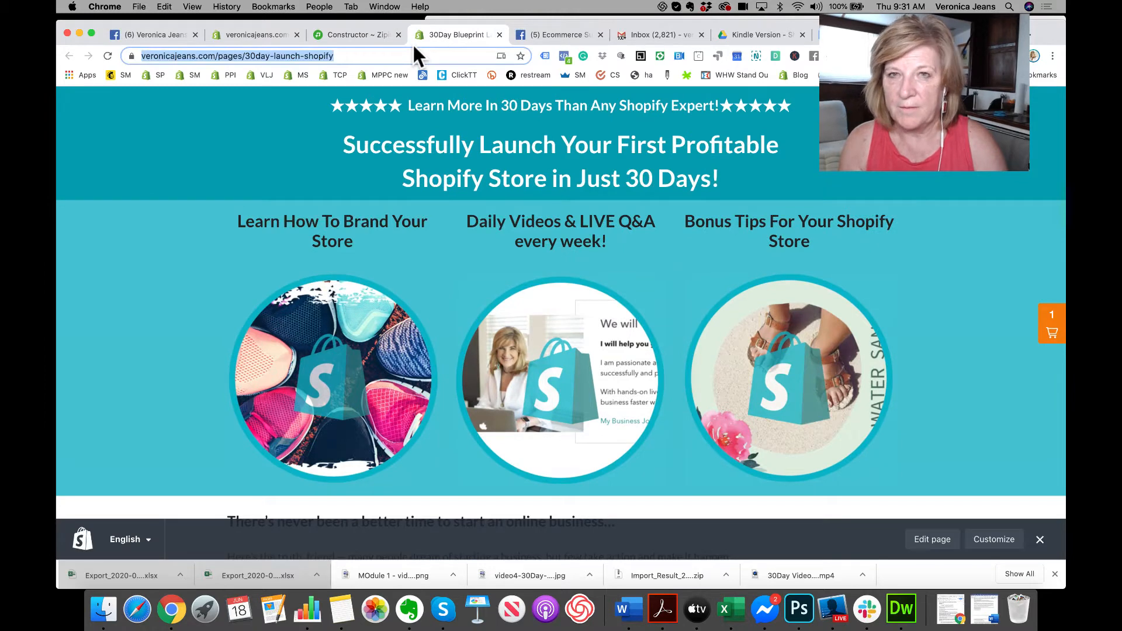
{"action": "left_click", "coordinate": [558, 34]}
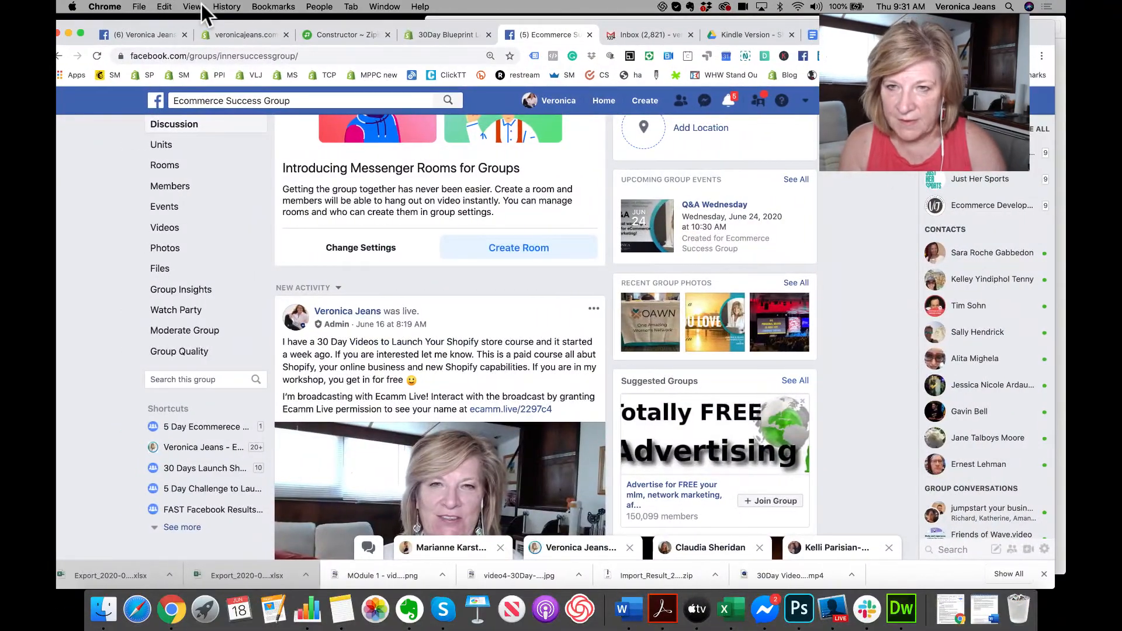
- Scroll down to the listing form to reach the description's end and the photo button
{"action": "scroll", "scroll_direction": "down", "scroll_amount": 3}
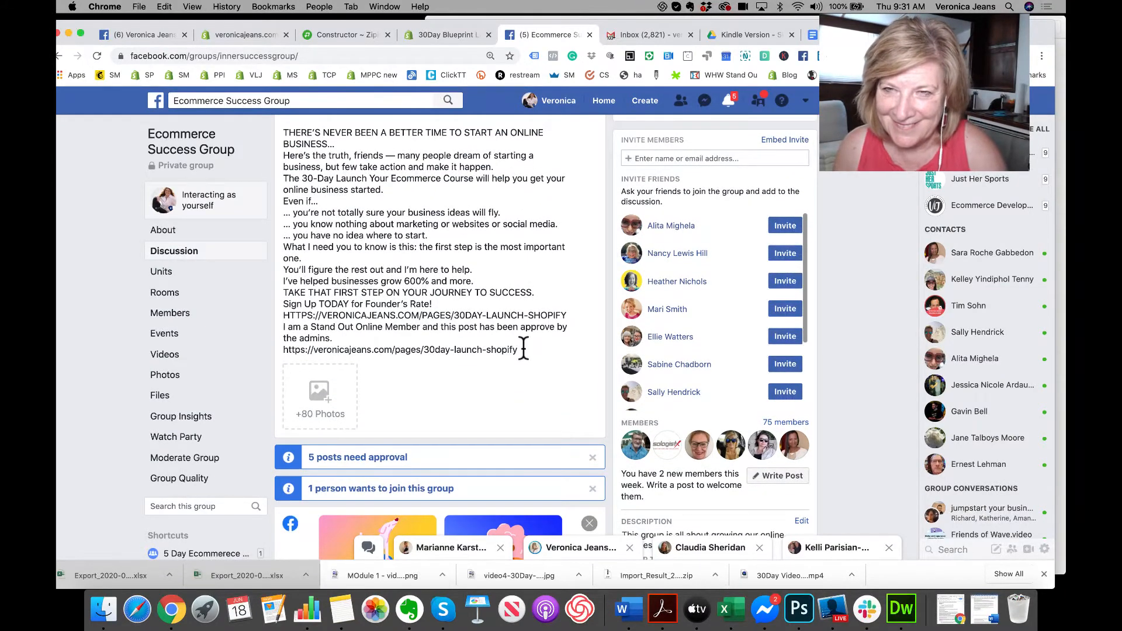
{"action": "scroll", "scroll_direction": "down", "scroll_amount": 3}
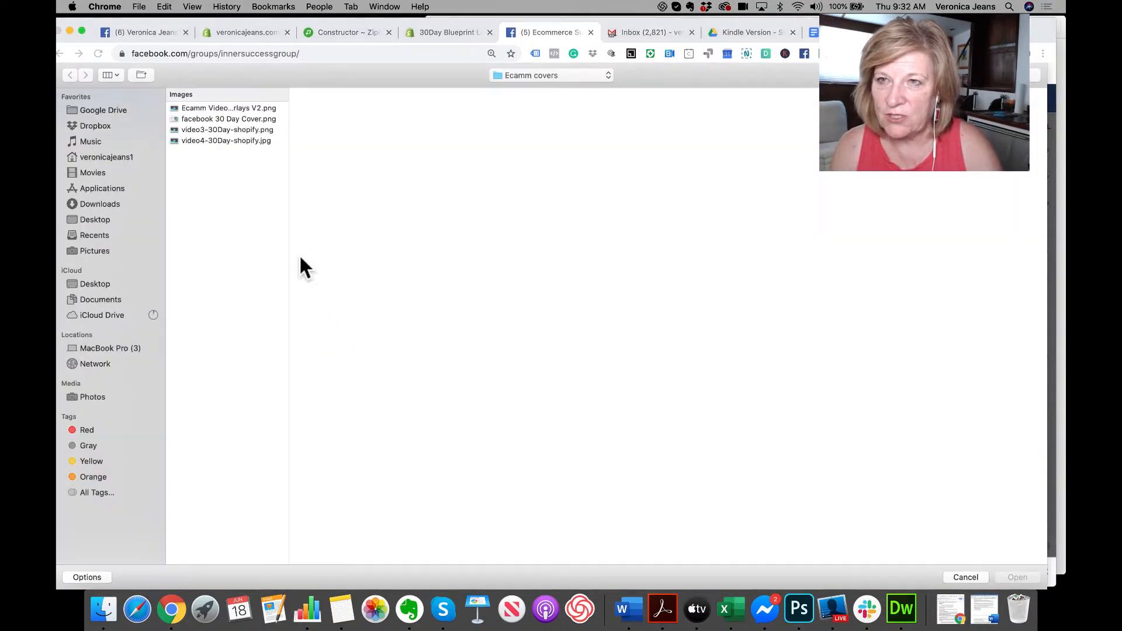
- Attach facebook 30 Day Cover.png from the Open dialog as the listing photo
{"action": "left_click", "coordinate": [226, 108]}
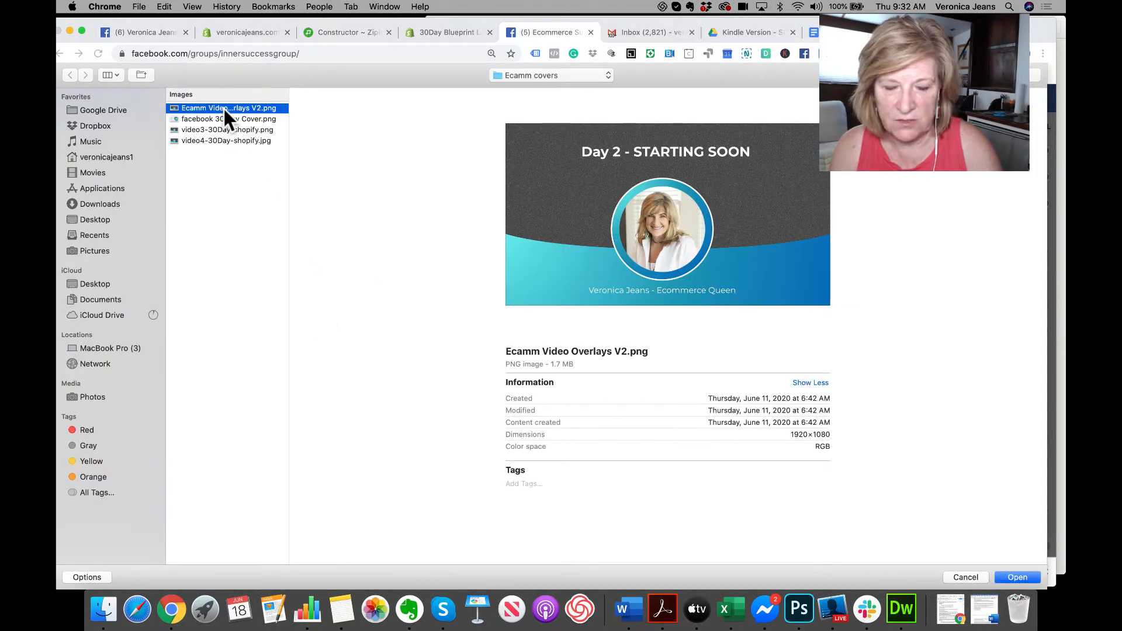
{"action": "left_click", "coordinate": [227, 118]}
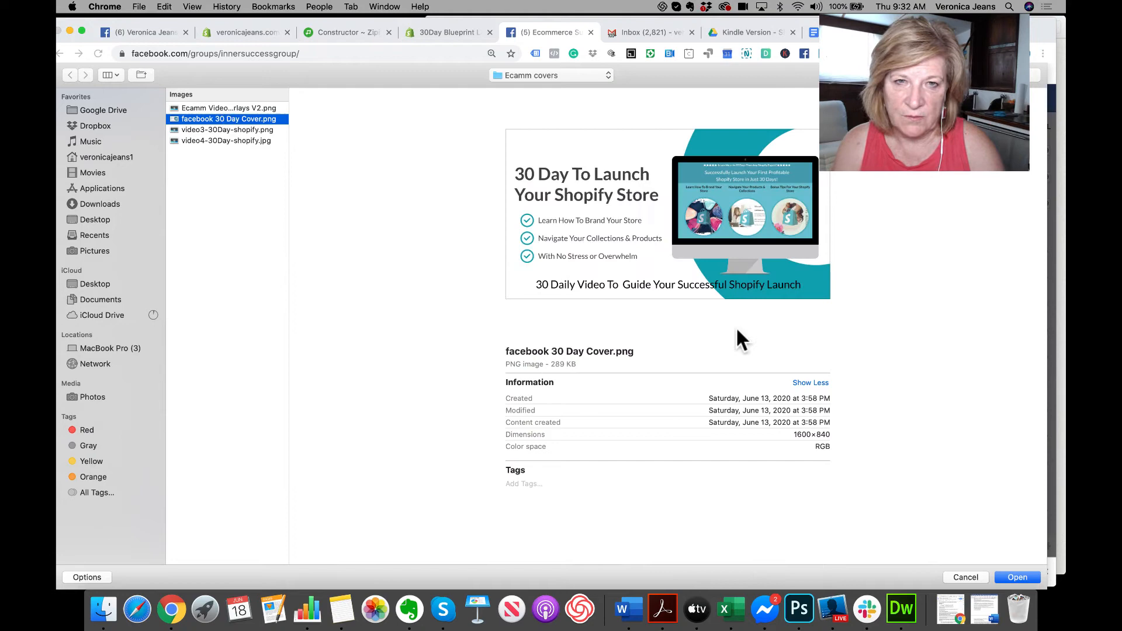
{"action": "left_click", "coordinate": [1016, 577]}
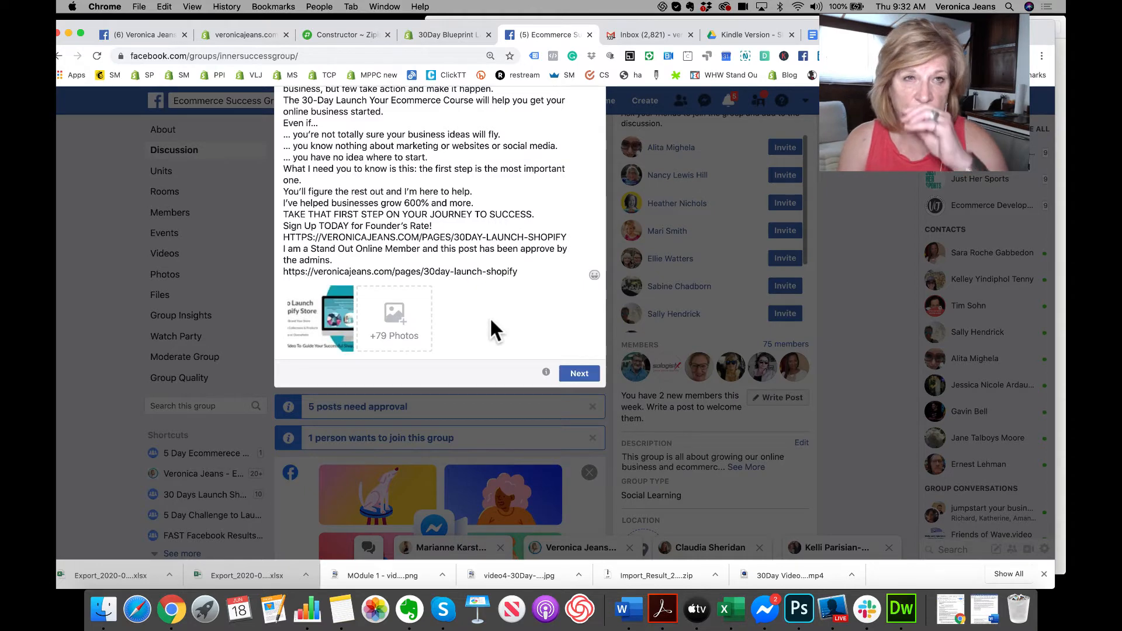
{"action": "mouse_move", "coordinate": [487, 281]}
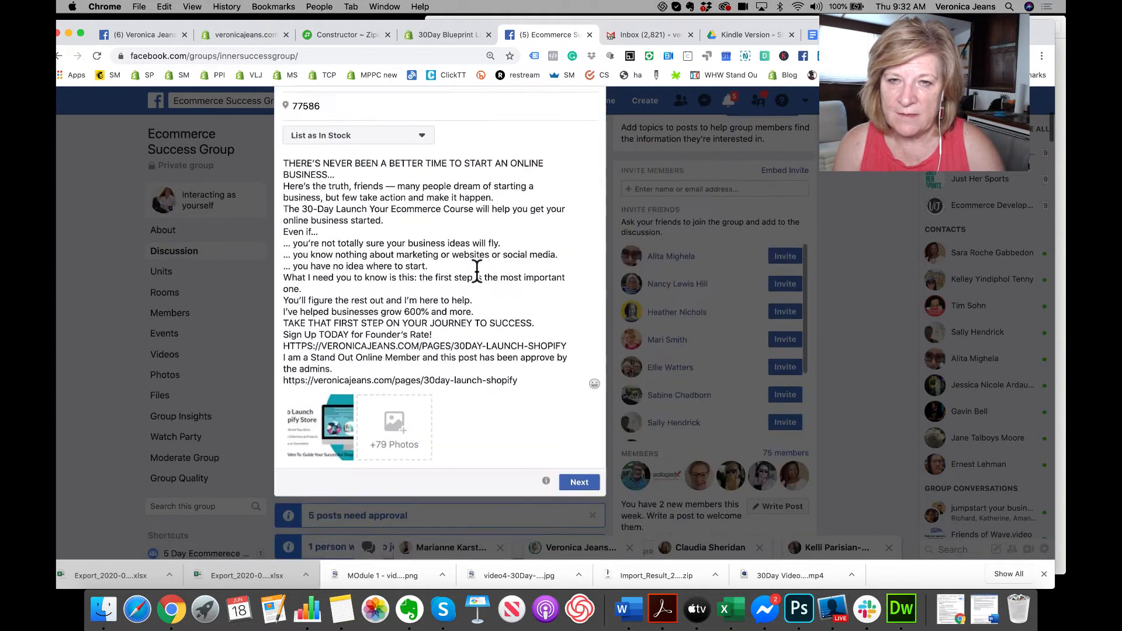
{"action": "scroll", "scroll_direction": "down", "scroll_amount": 3}
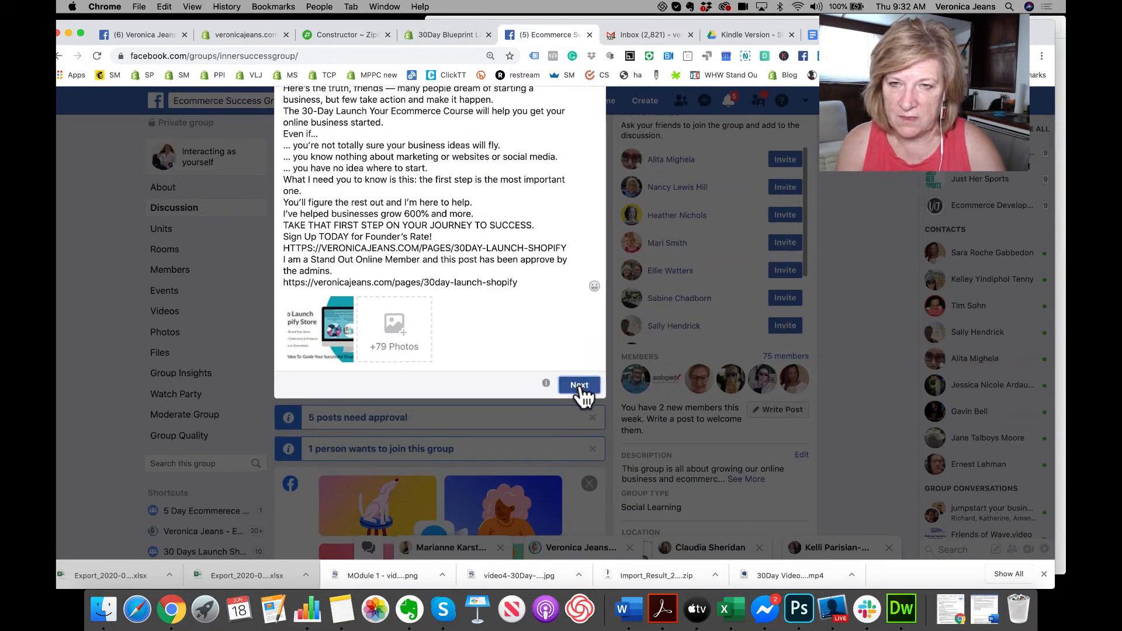
- Add Marketplace to the listing's audience and publish the $97 course listing
{"action": "left_click", "coordinate": [579, 386]}
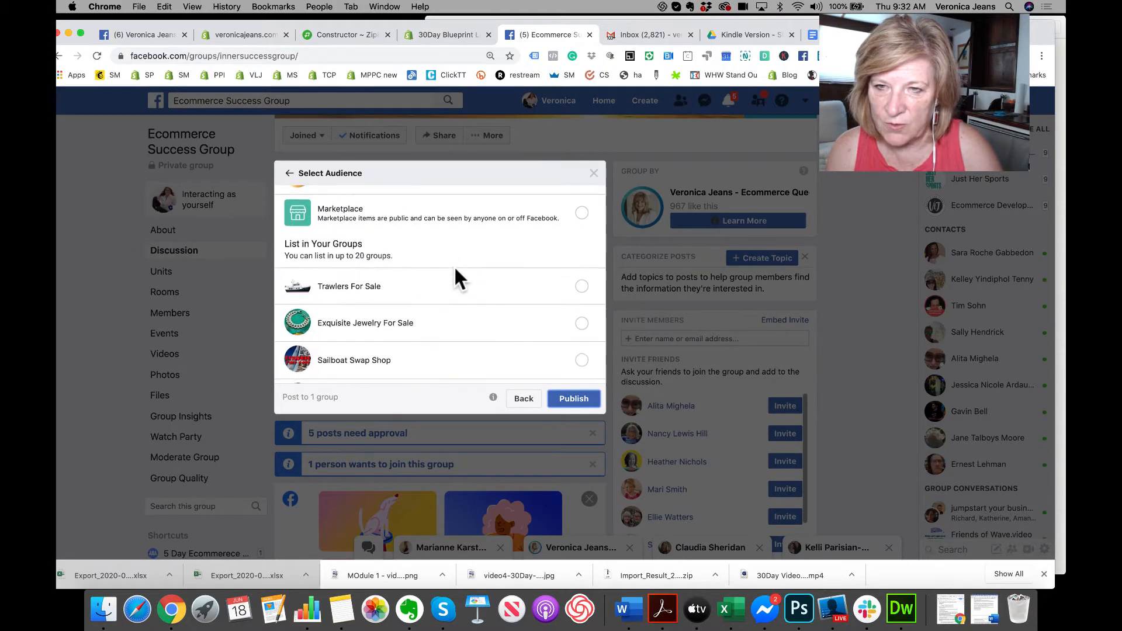
{"action": "scroll", "scroll_direction": "down", "scroll_amount": 3}
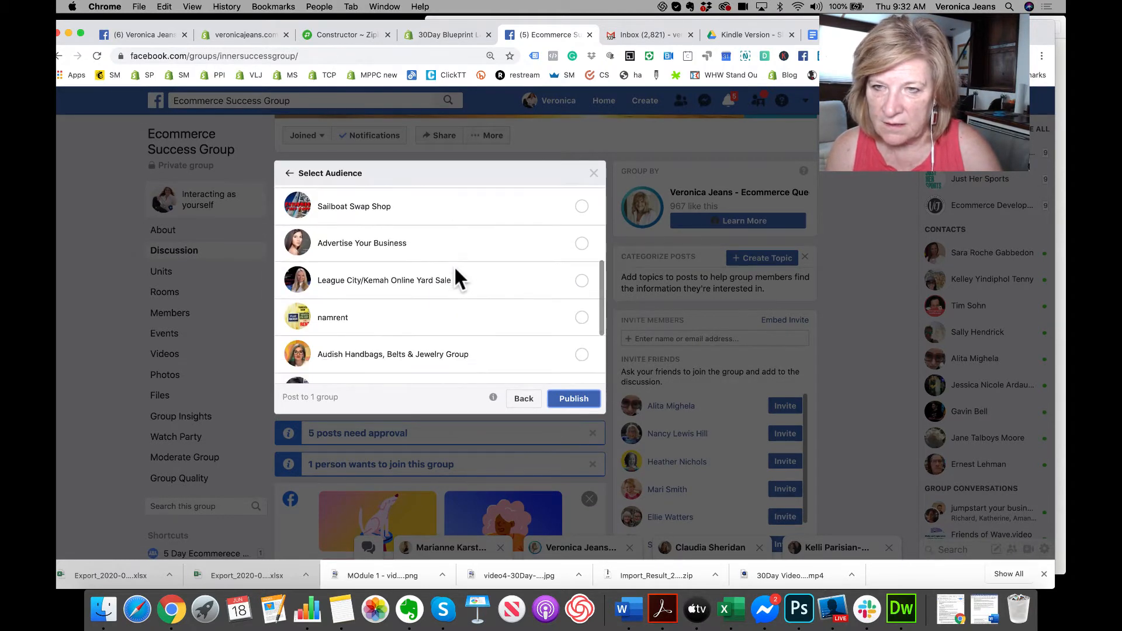
{"action": "scroll", "scroll_direction": "down", "scroll_amount": 3}
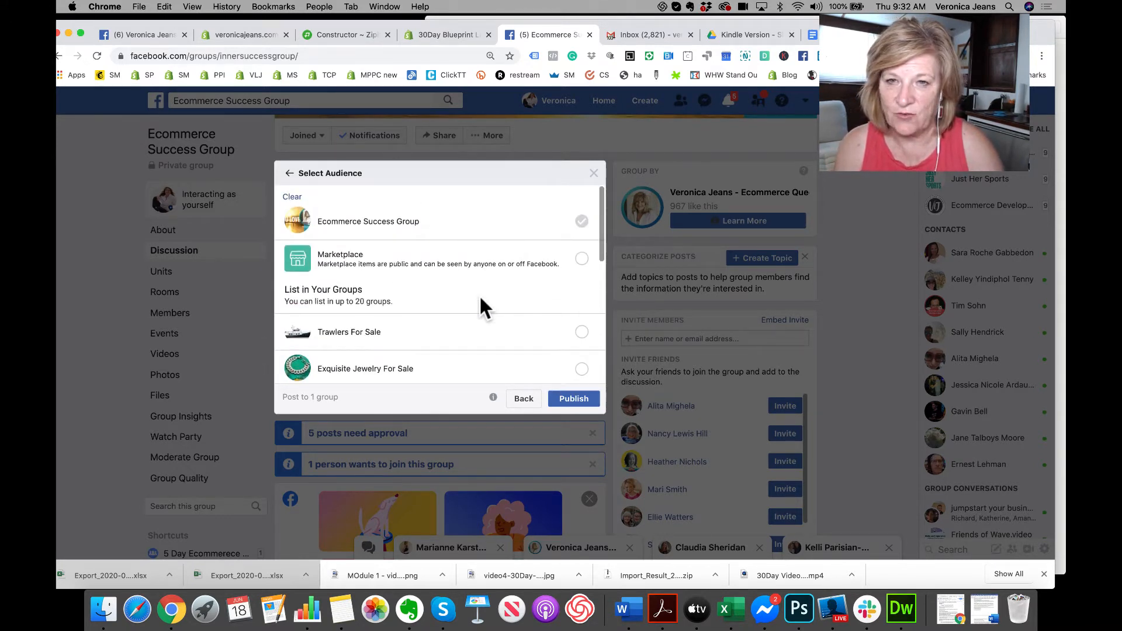
{"action": "mouse_move", "coordinate": [573, 293]}
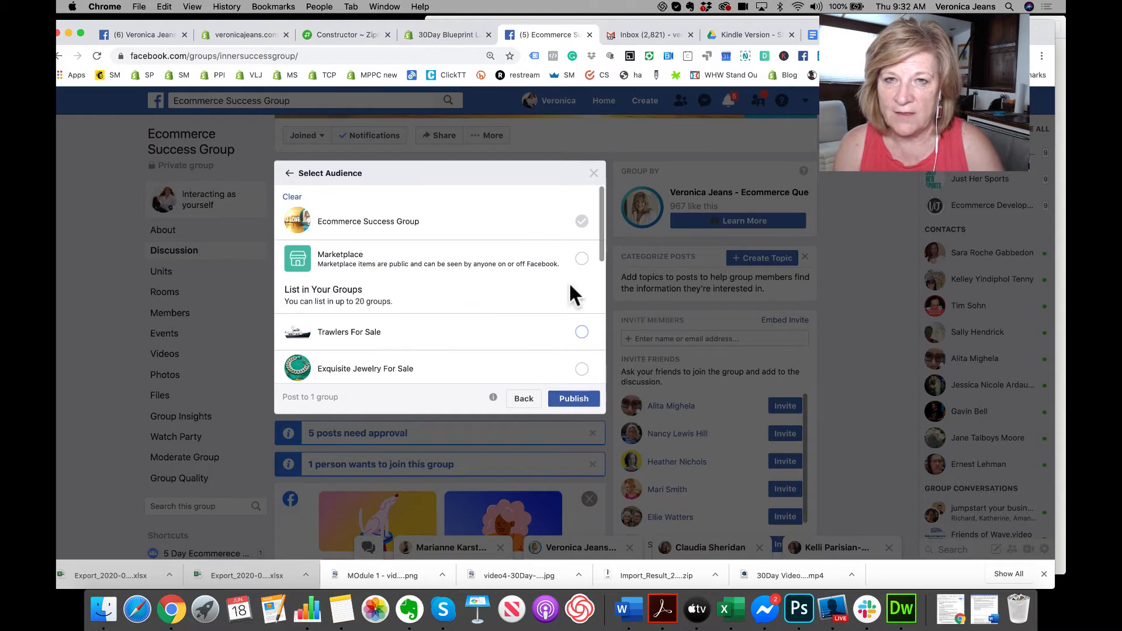
{"action": "left_click", "coordinate": [582, 259]}
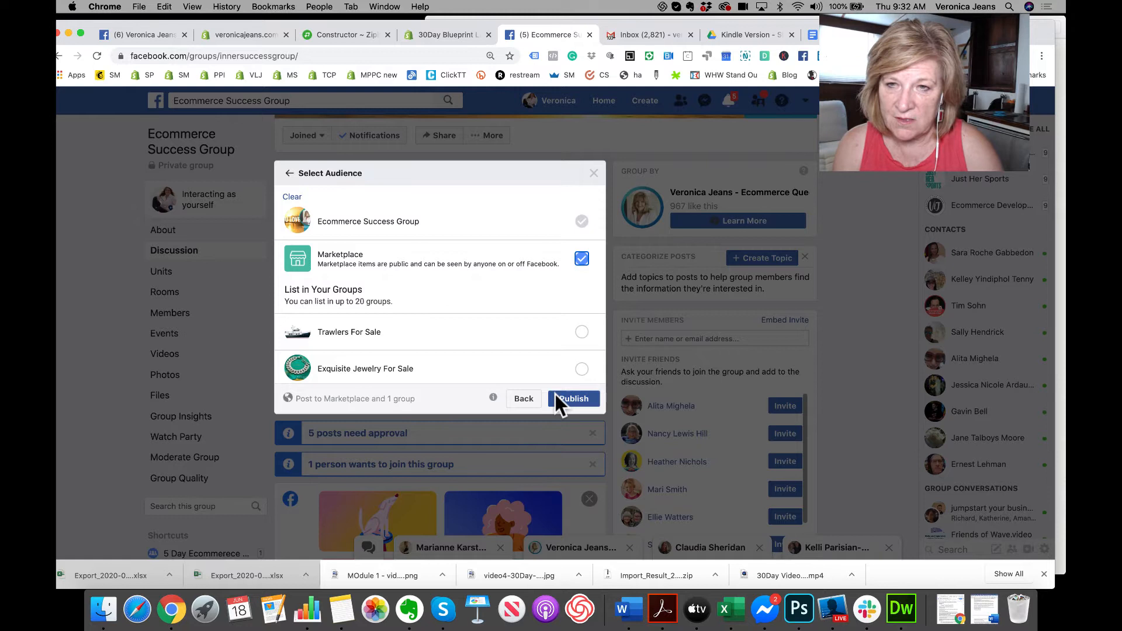
{"action": "left_click", "coordinate": [573, 398]}
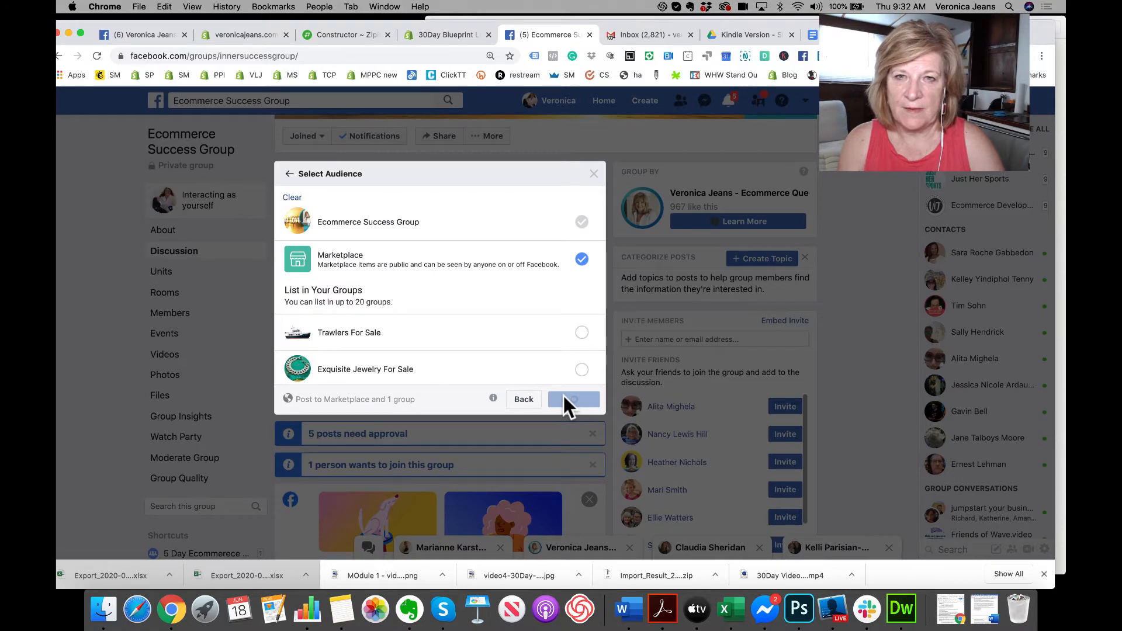
{"action": "left_click", "coordinate": [572, 399]}
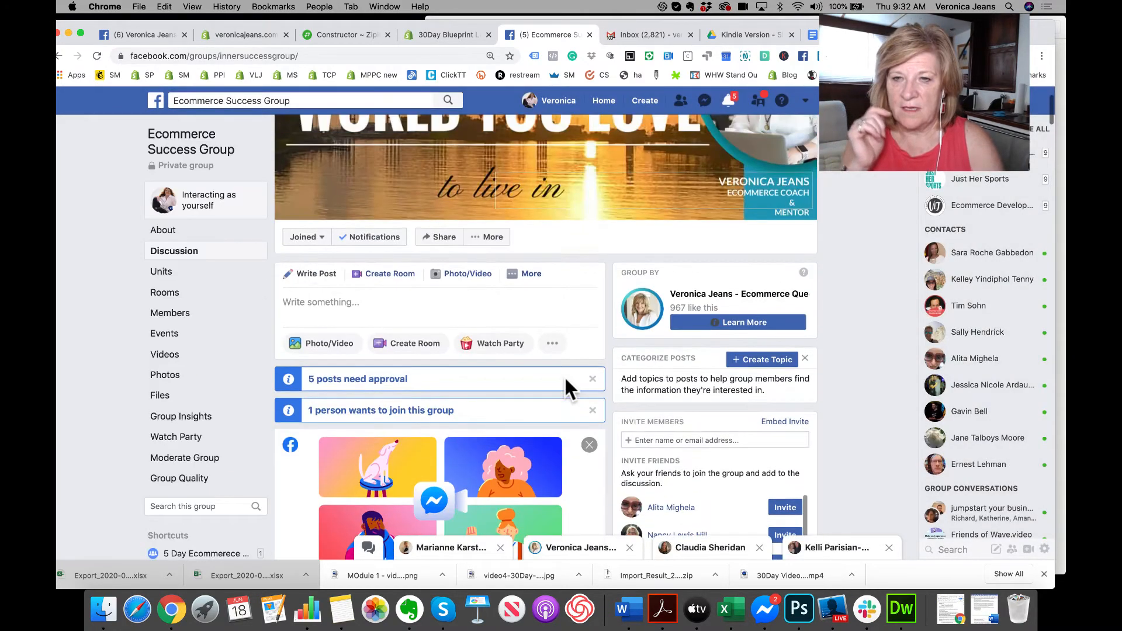
{"action": "scroll", "scroll_direction": "down", "scroll_amount": 3}
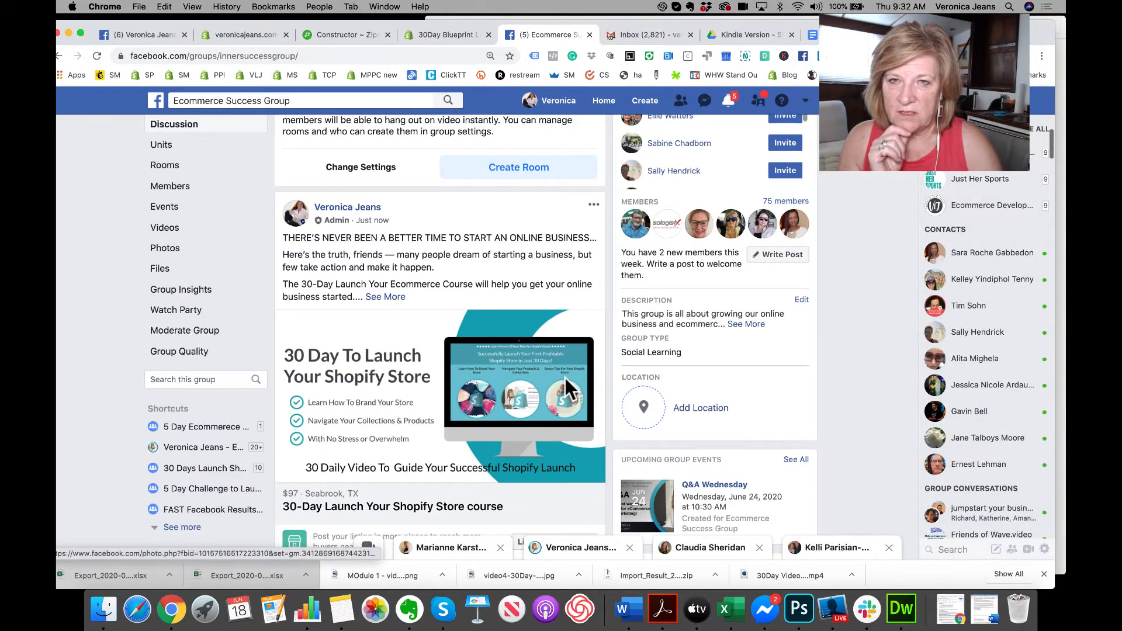
{"action": "scroll", "scroll_direction": "down", "scroll_amount": 3}
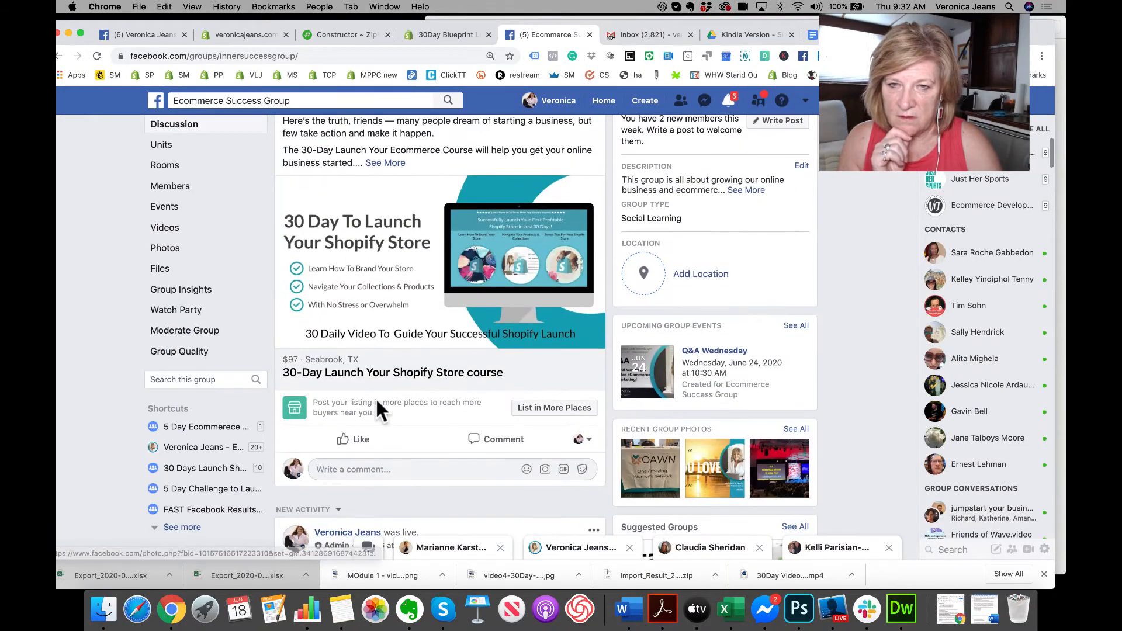
{"action": "mouse_move", "coordinate": [556, 418]}
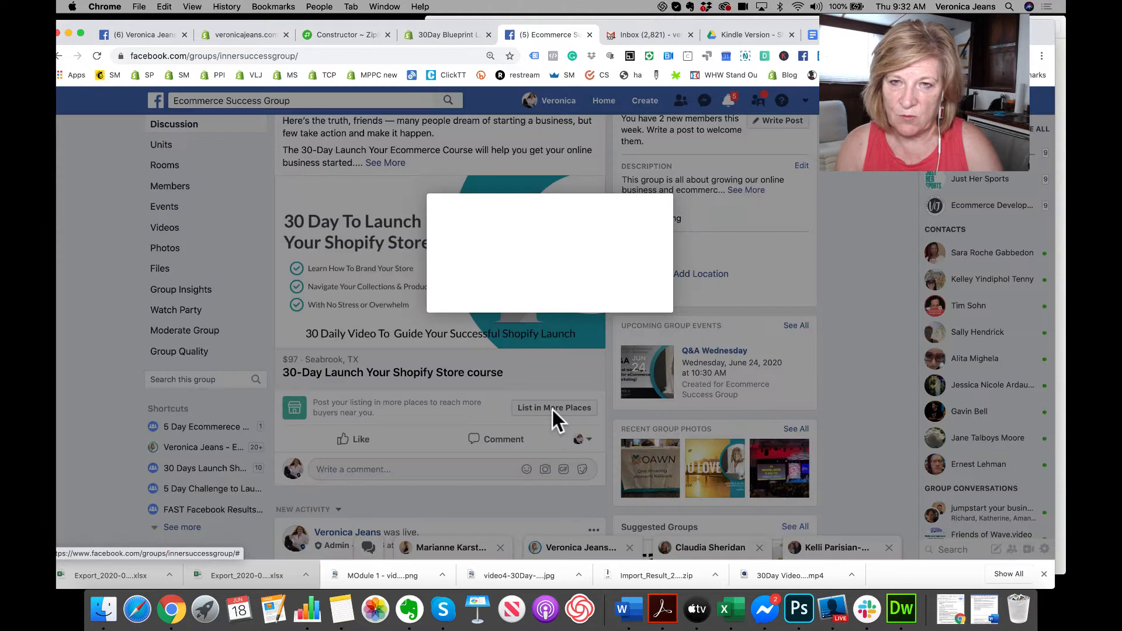
{"action": "left_click", "coordinate": [553, 407]}
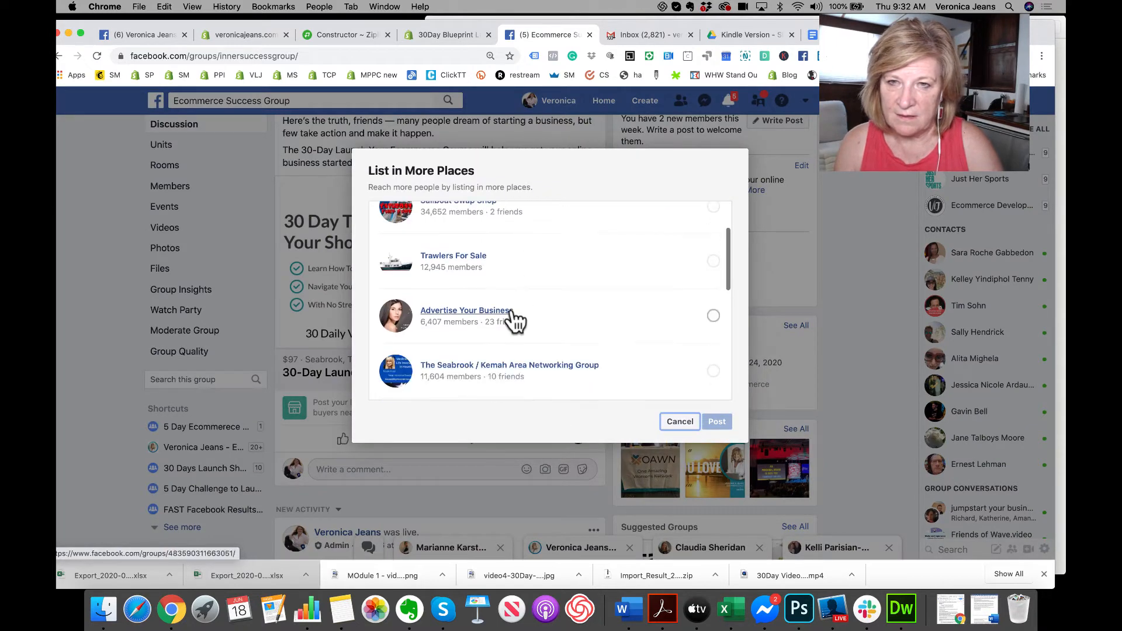
{"action": "scroll", "scroll_direction": "down", "scroll_amount": 3}
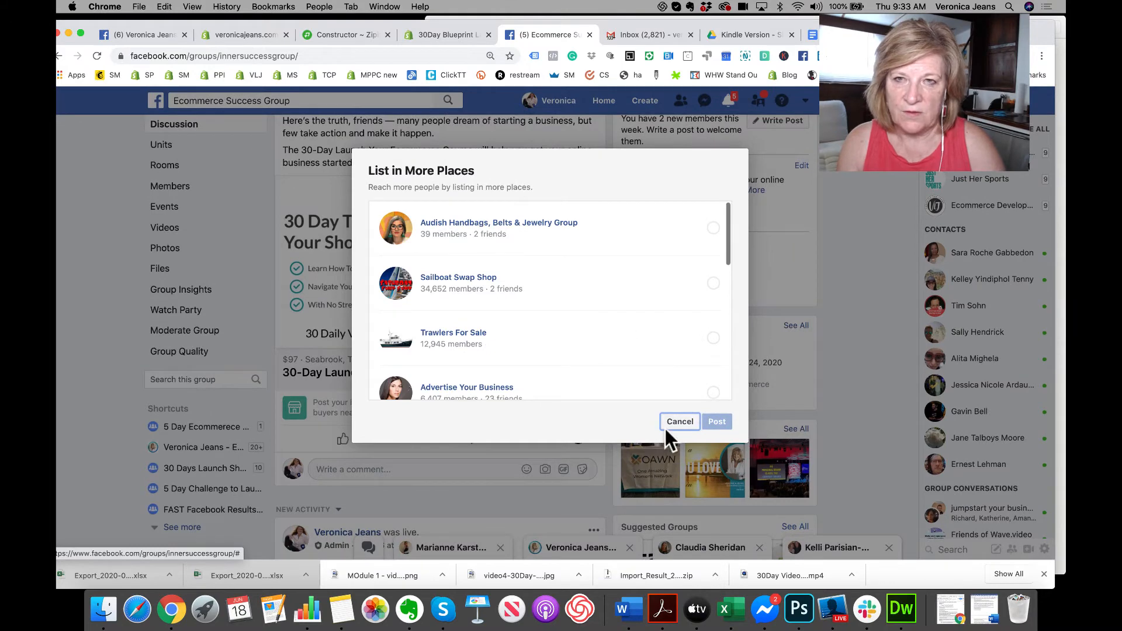
{"action": "left_click", "coordinate": [679, 421]}
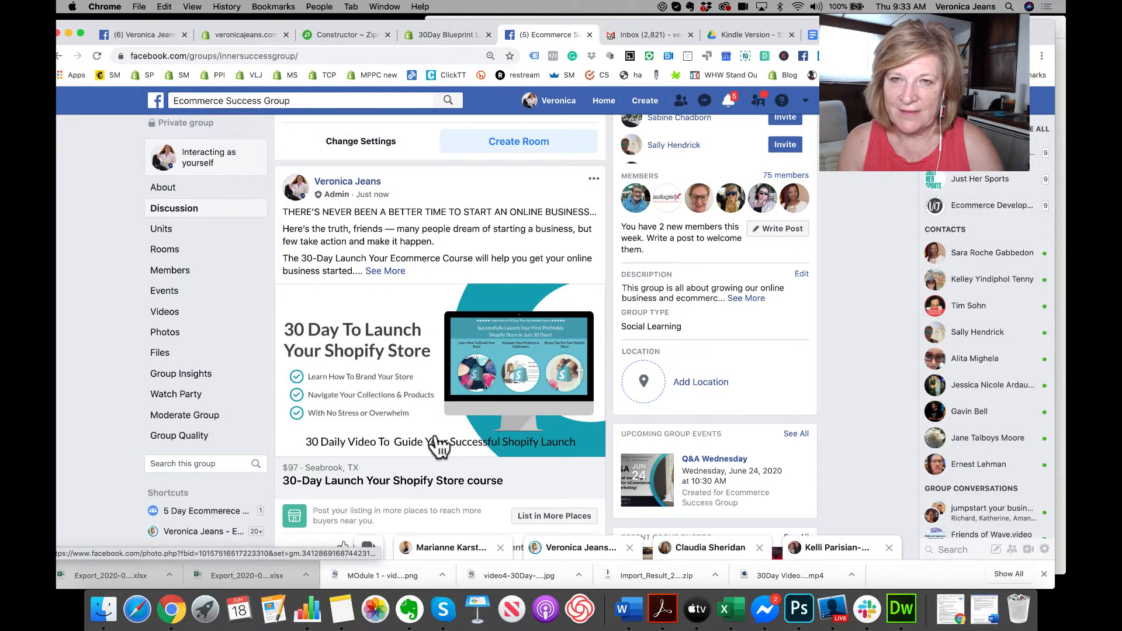
{"action": "scroll", "scroll_direction": "down", "scroll_amount": 3}
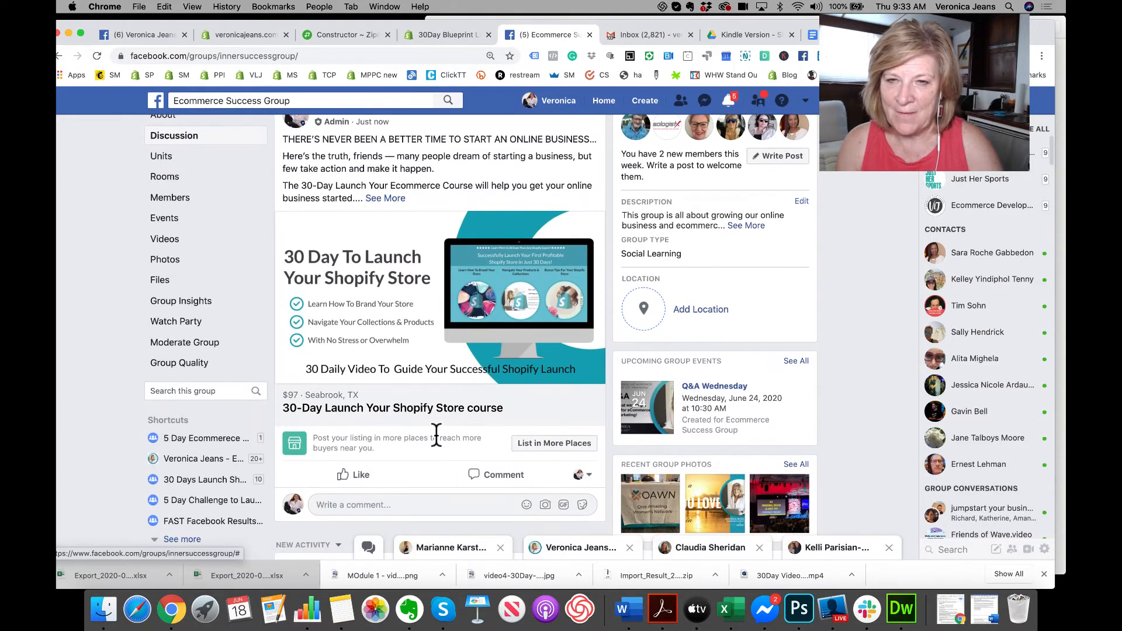
{"action": "scroll", "scroll_direction": "down", "scroll_amount": 3}
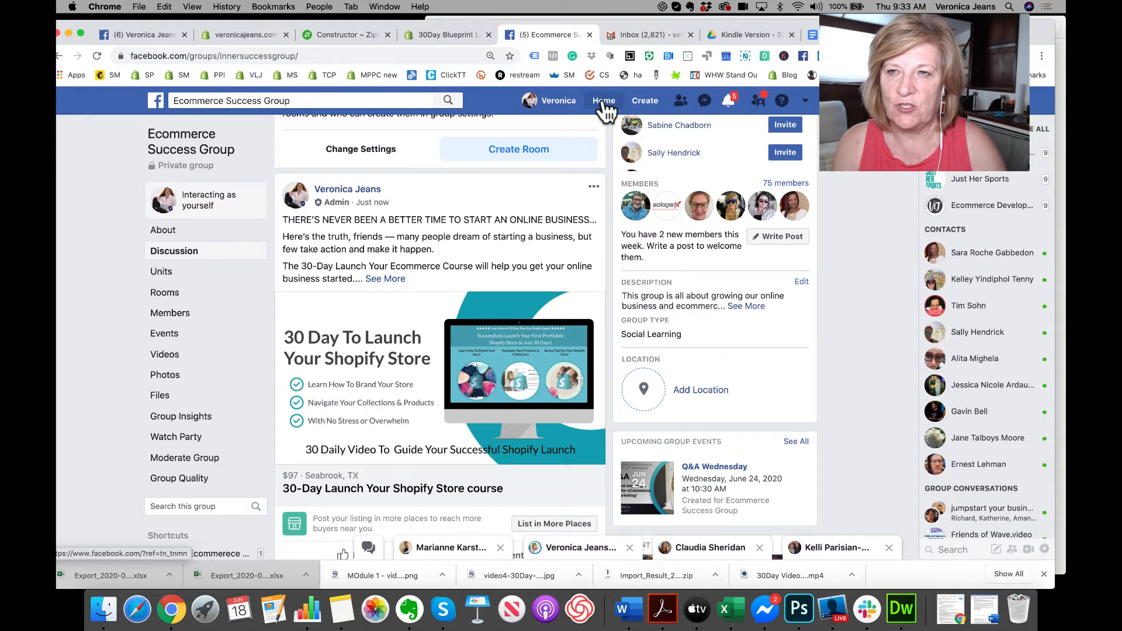
- Visit the Veronica Jeans page, abandon a blank post draft, and reach Publishing Tools
{"action": "left_click", "coordinate": [603, 100]}
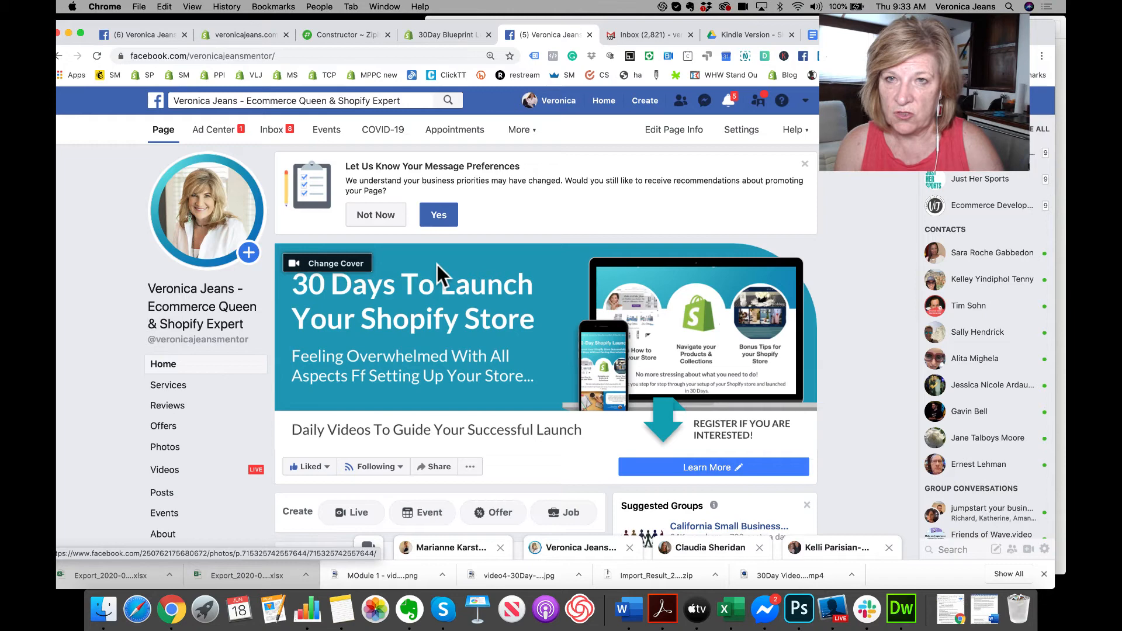
{"action": "scroll", "scroll_direction": "down", "scroll_amount": 3}
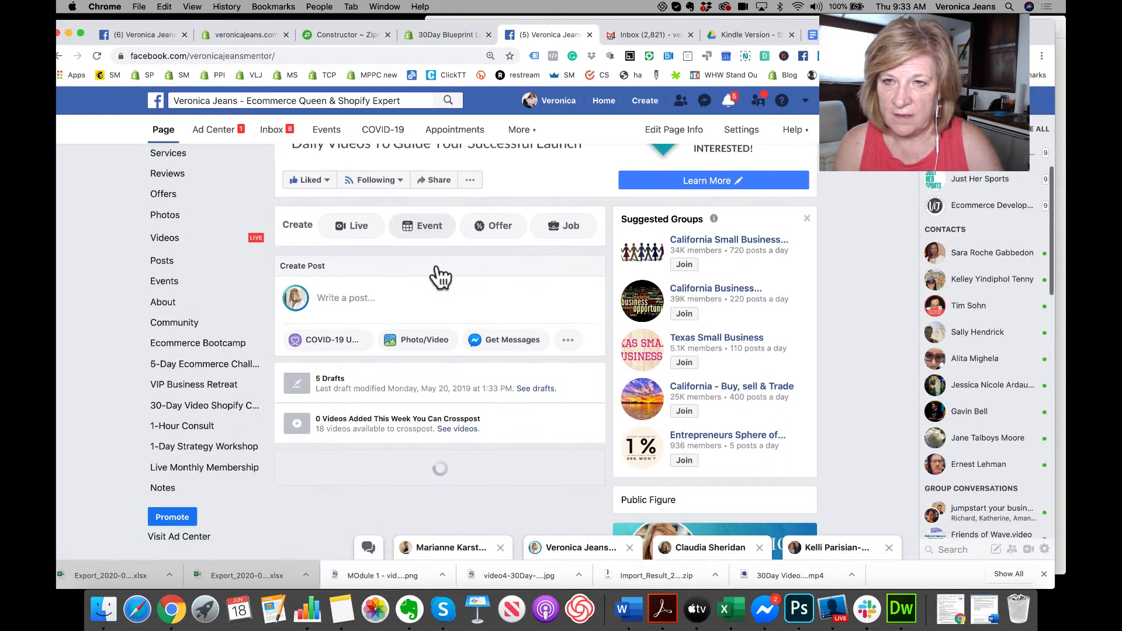
{"action": "left_click", "coordinate": [346, 298]}
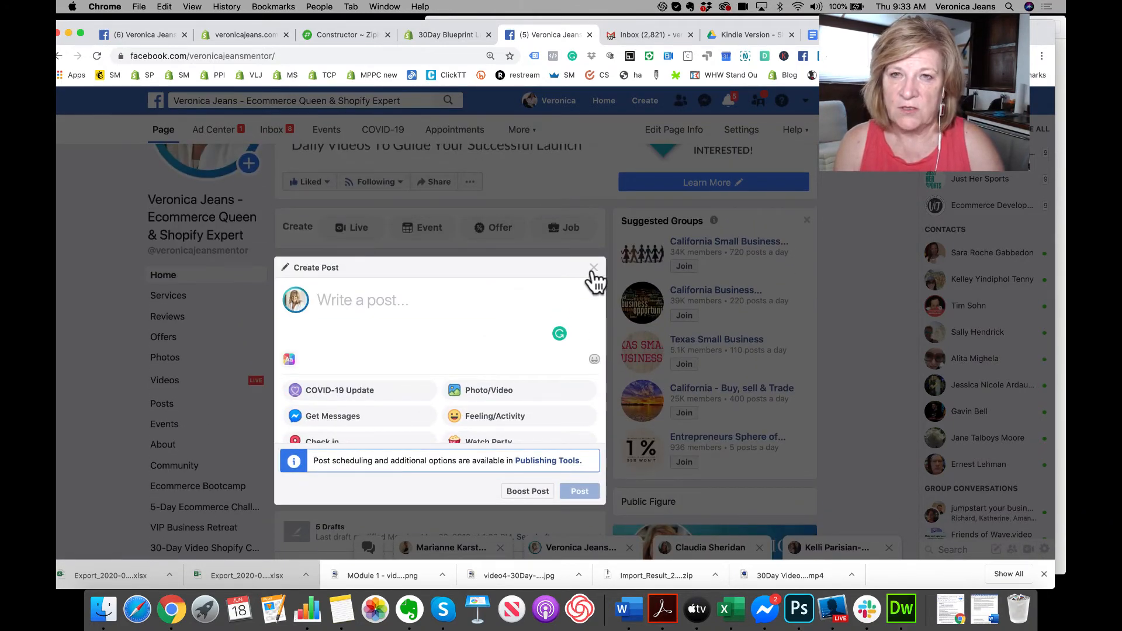
{"action": "left_click", "coordinate": [593, 270]}
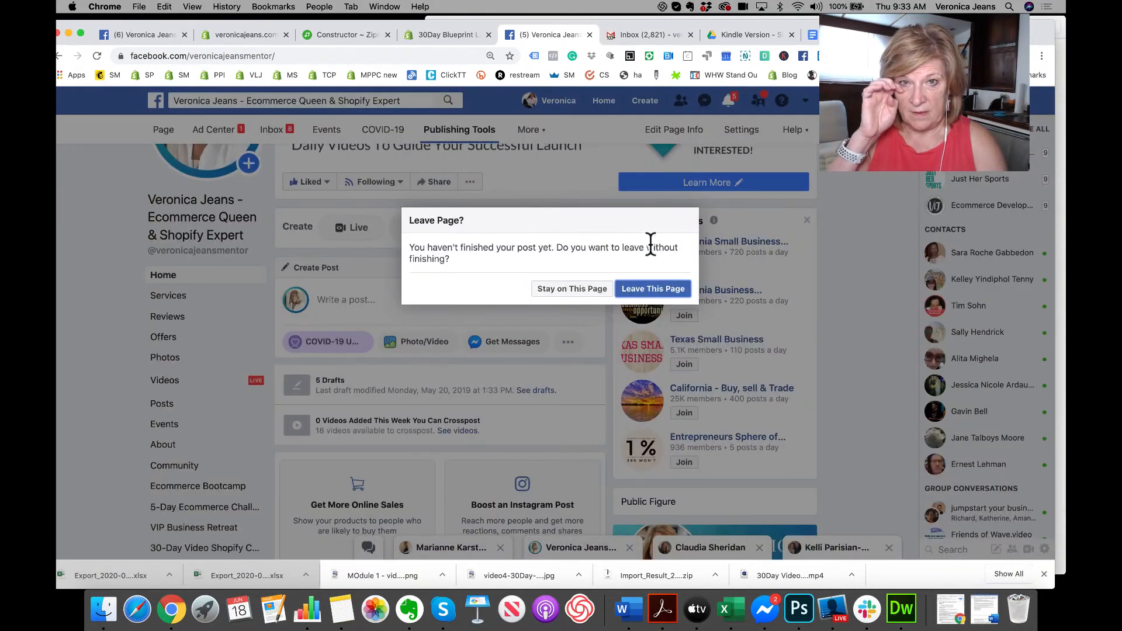
{"action": "left_click", "coordinate": [652, 288]}
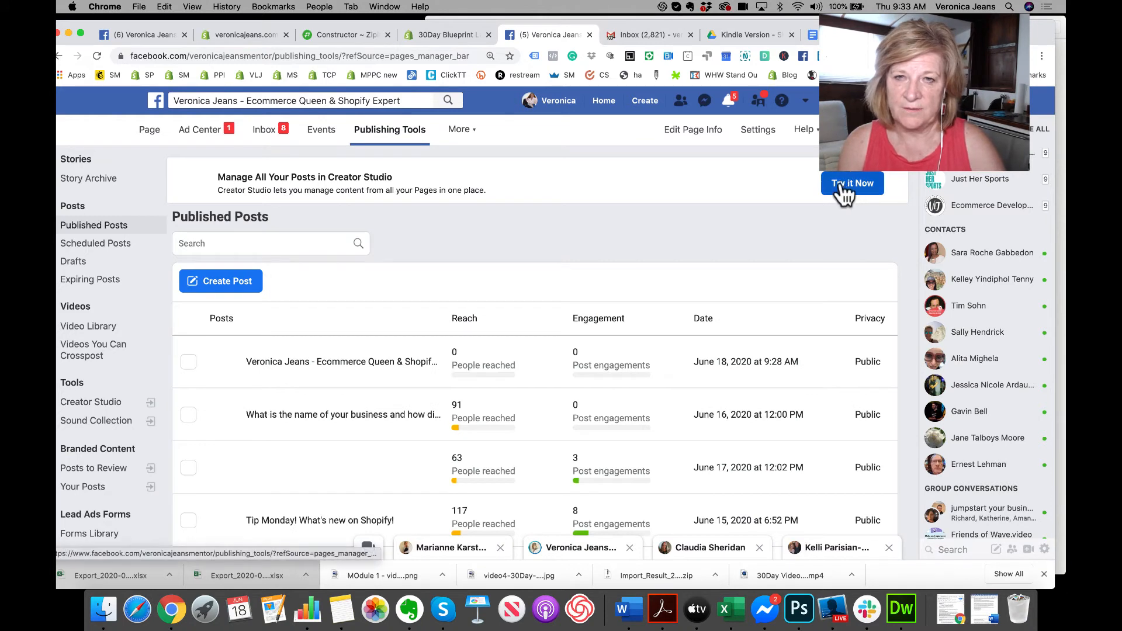
- Open Creator Studio's Content Library and show All Posts for the Veronica Jeans page
{"action": "left_click", "coordinate": [852, 182]}
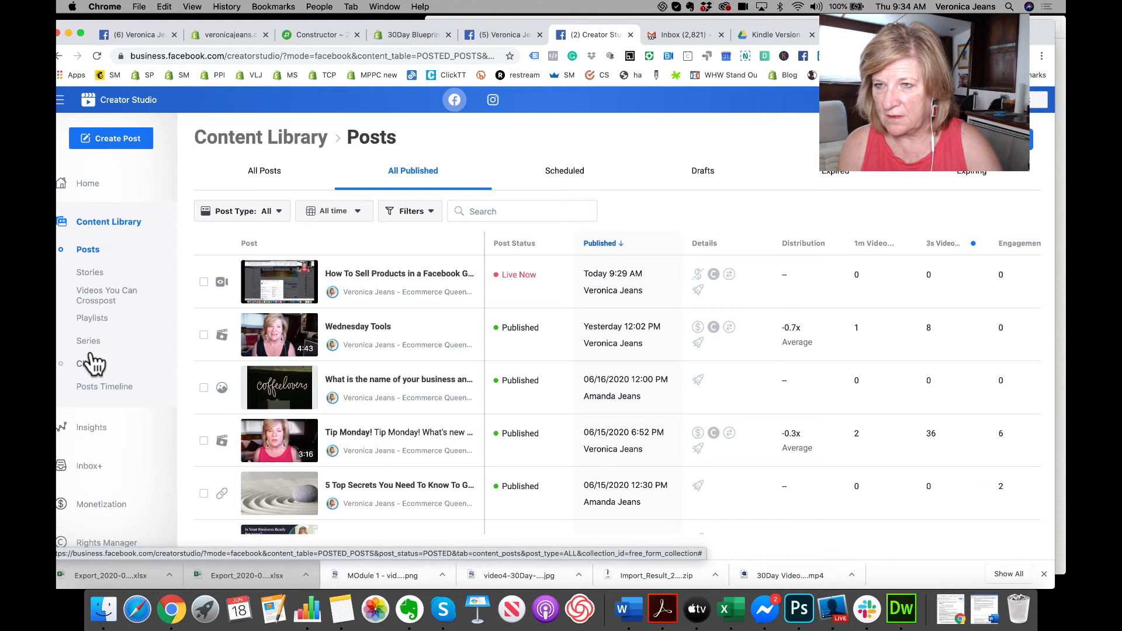
{"action": "left_click", "coordinate": [111, 138]}
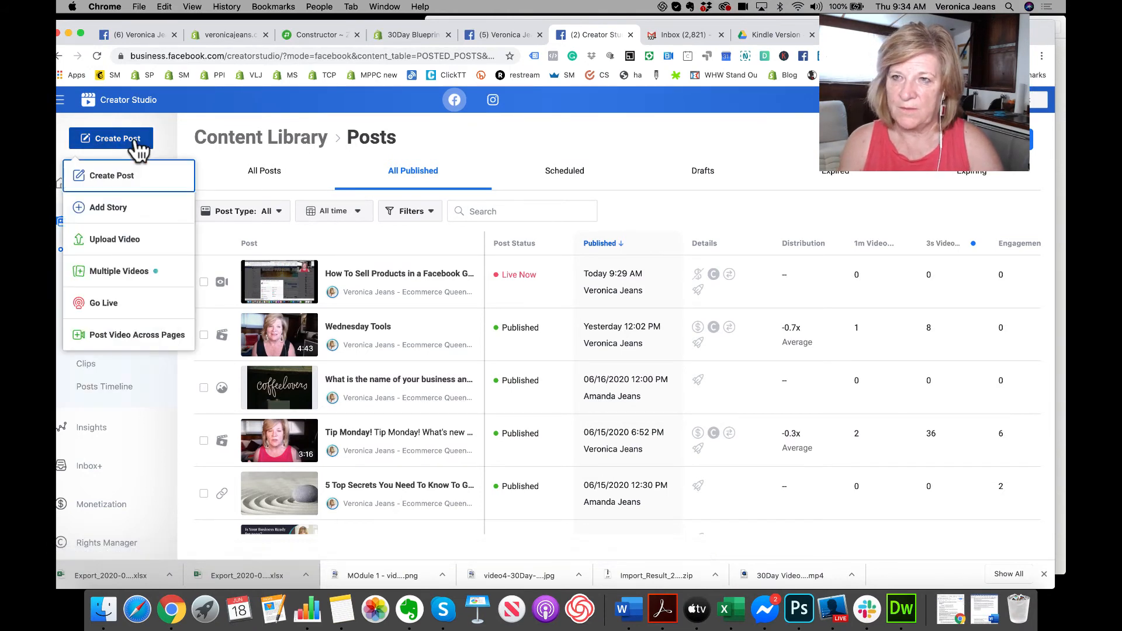
{"action": "mouse_move", "coordinate": [114, 237]}
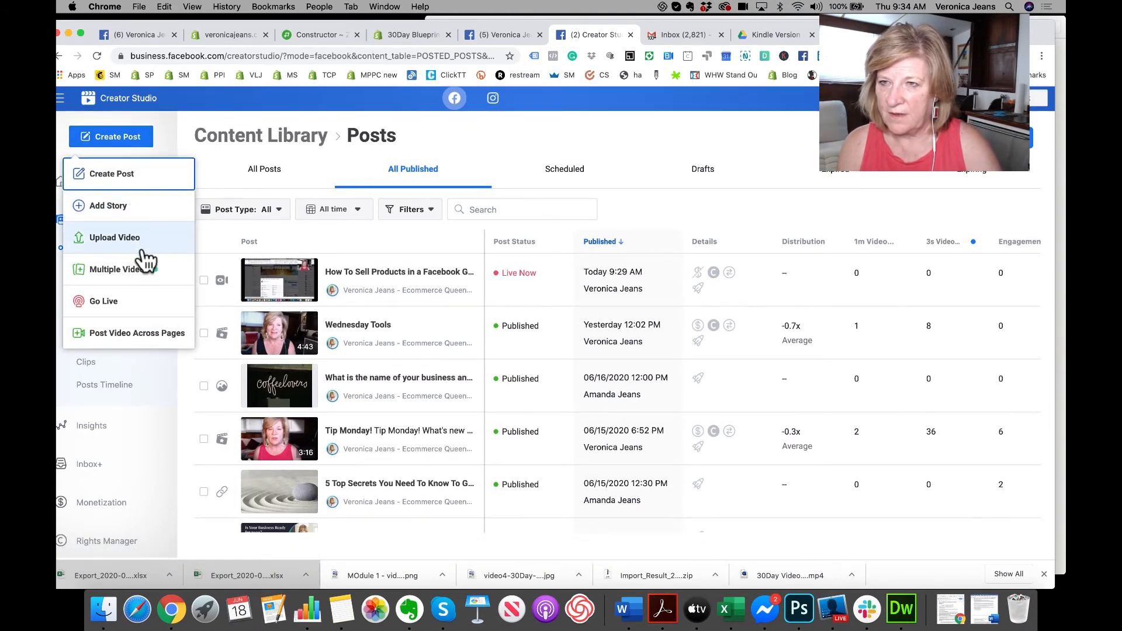
{"action": "mouse_move", "coordinate": [137, 335]}
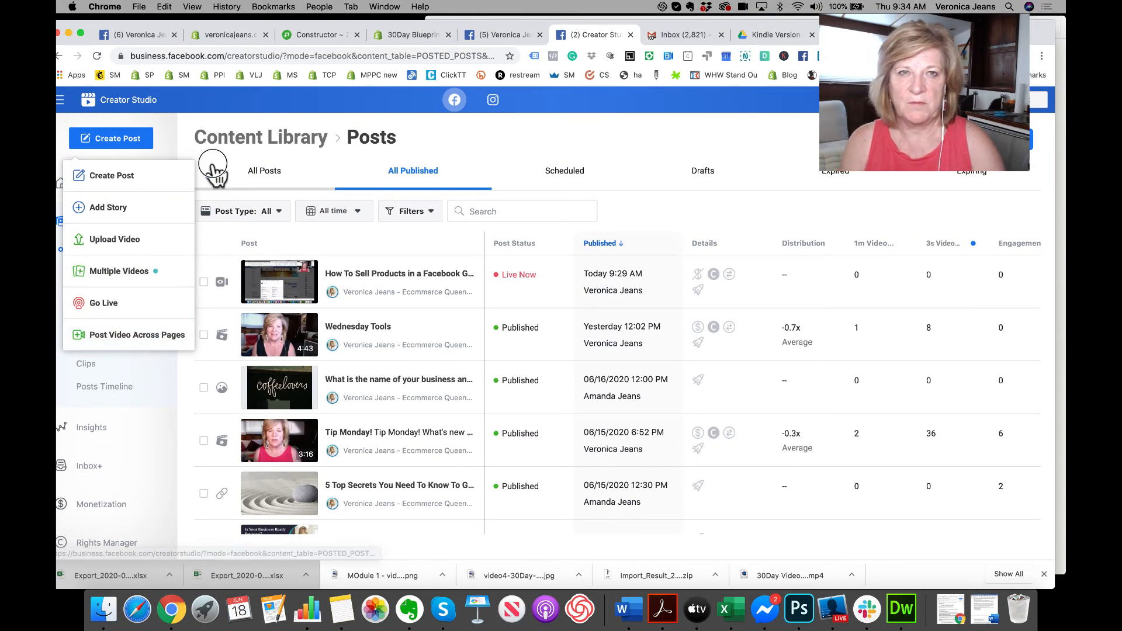
{"action": "left_click", "coordinate": [264, 170]}
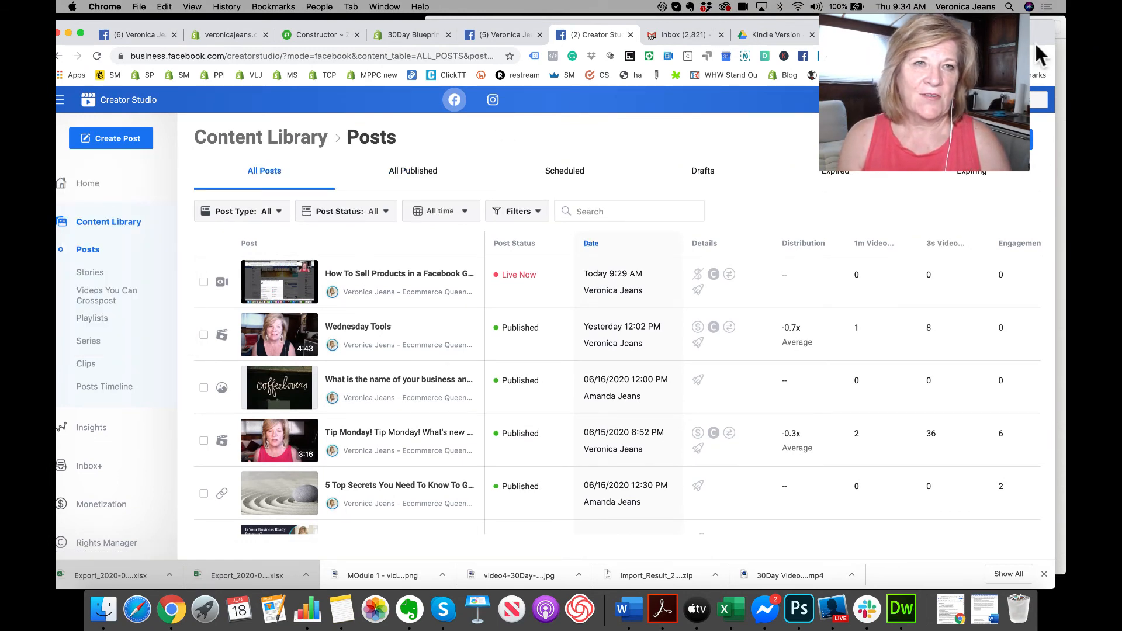